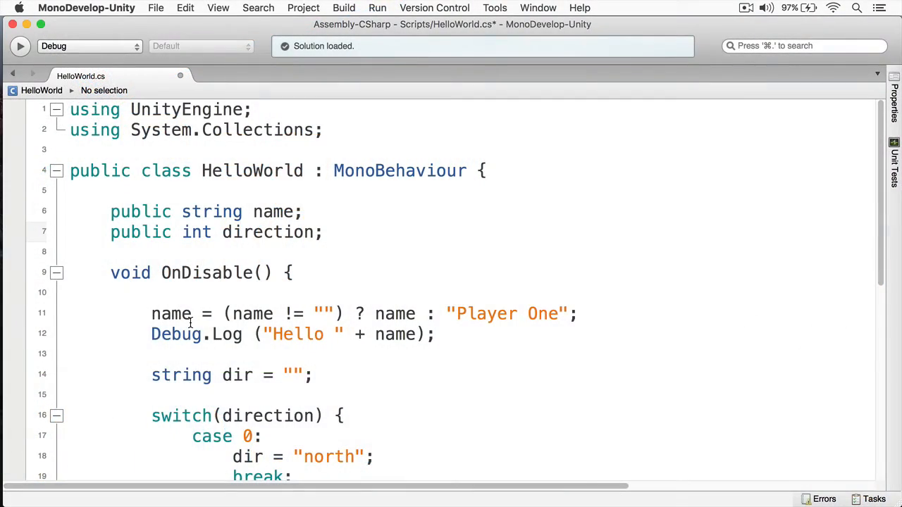
Add a 'public int player;' field and remove the name and greeting lines from OnDisable.
text(pu)
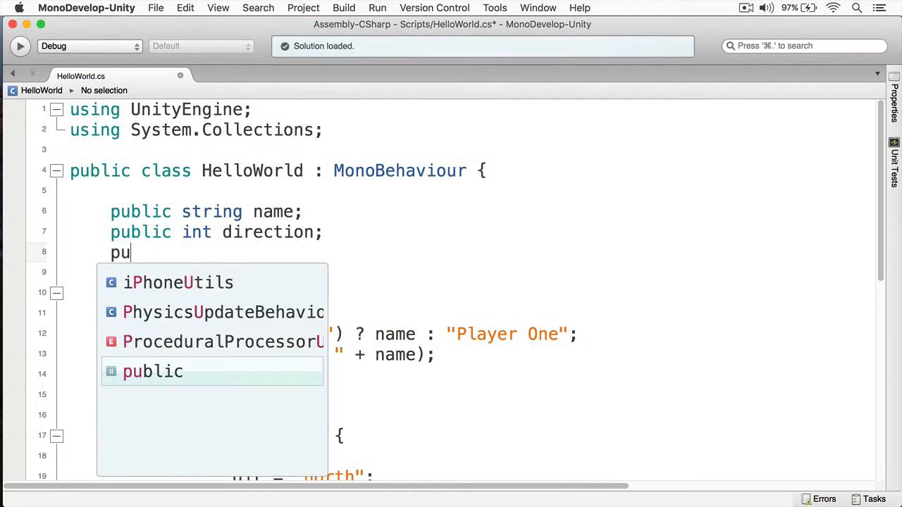
text(blic int player;)
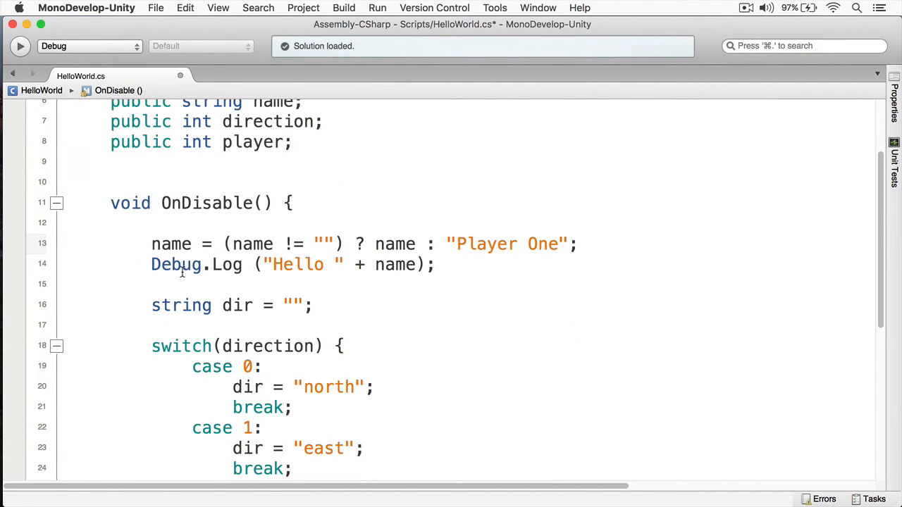
drag(151, 244, 437, 265)
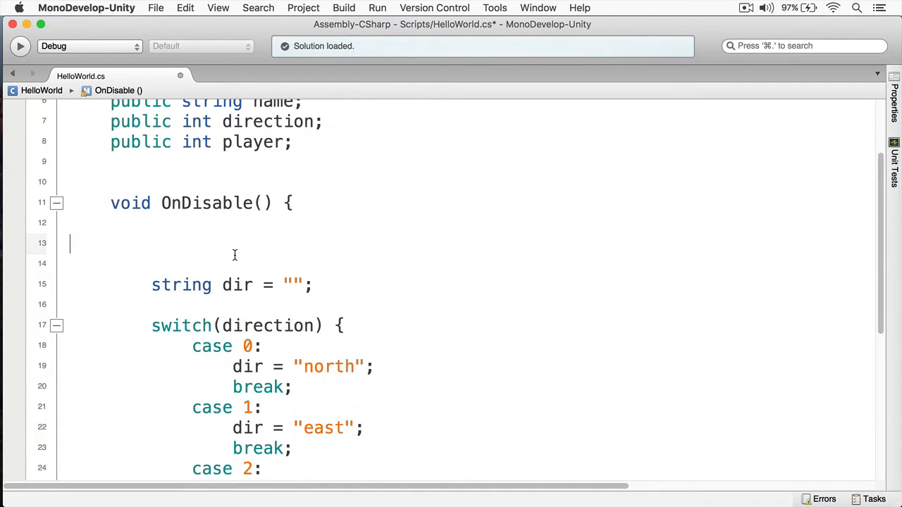
key(Enter)
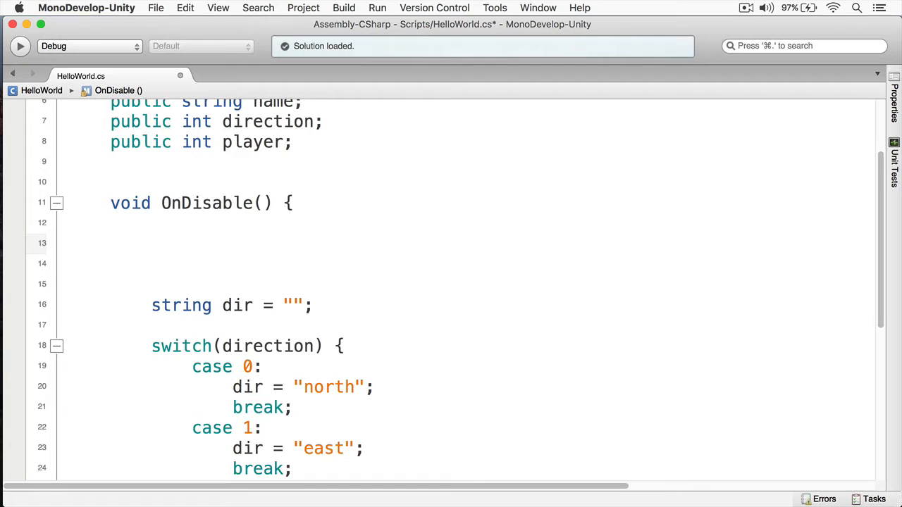
click(151, 243)
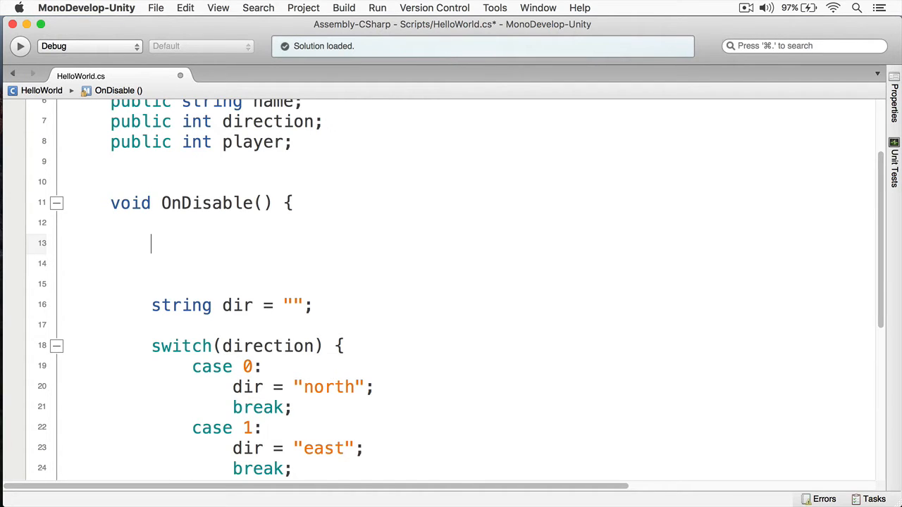
Start switch(player) with case 1 logging "Begin Player One" and begin its break.
text(switch()
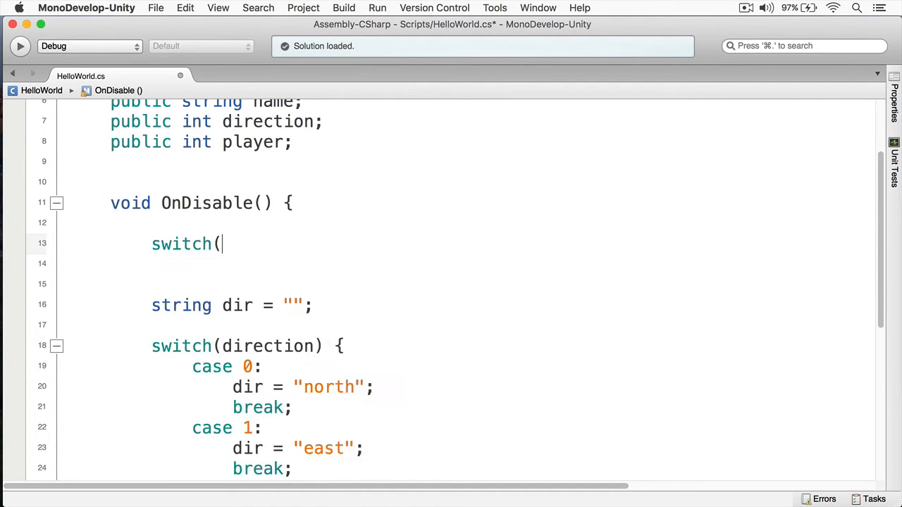
text(player))
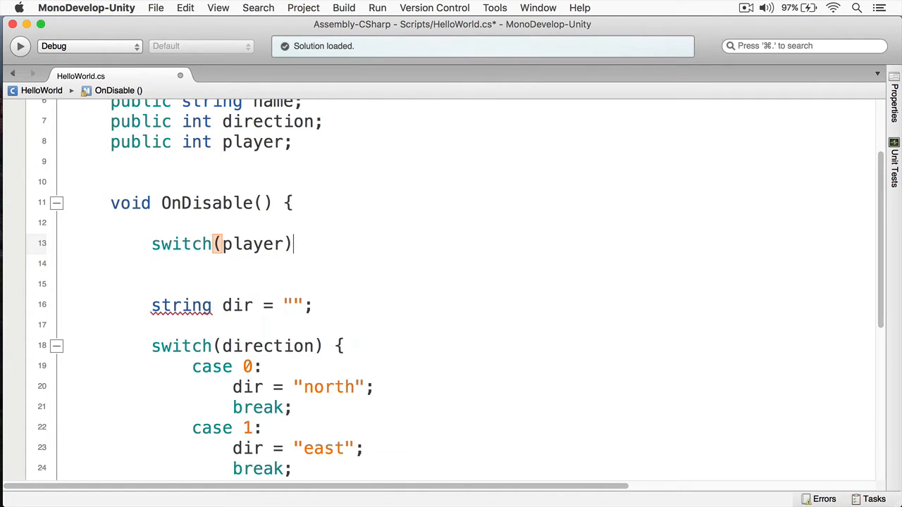
text({)
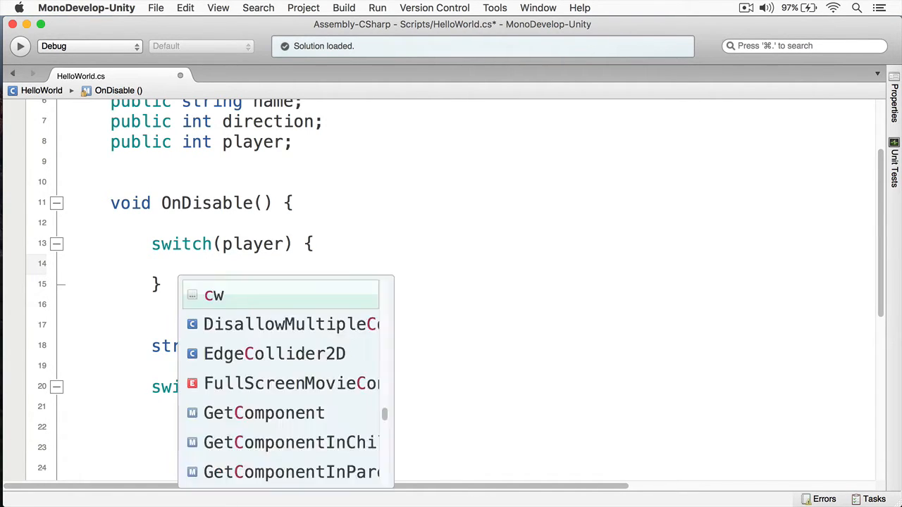
text(case 1)
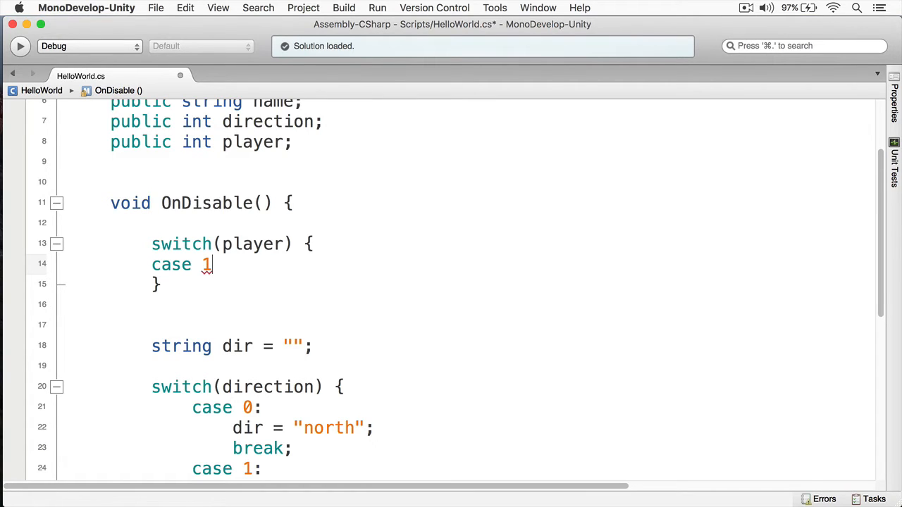
text(:)
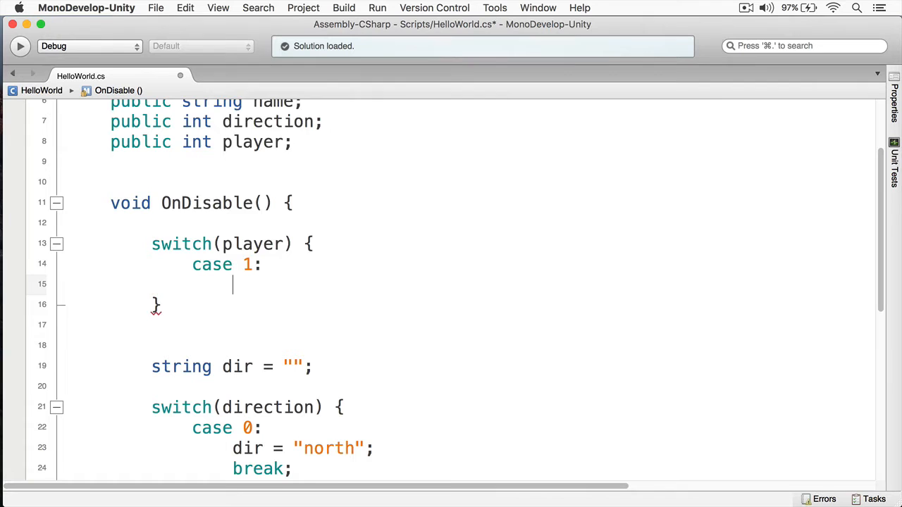
text(Debug.P)
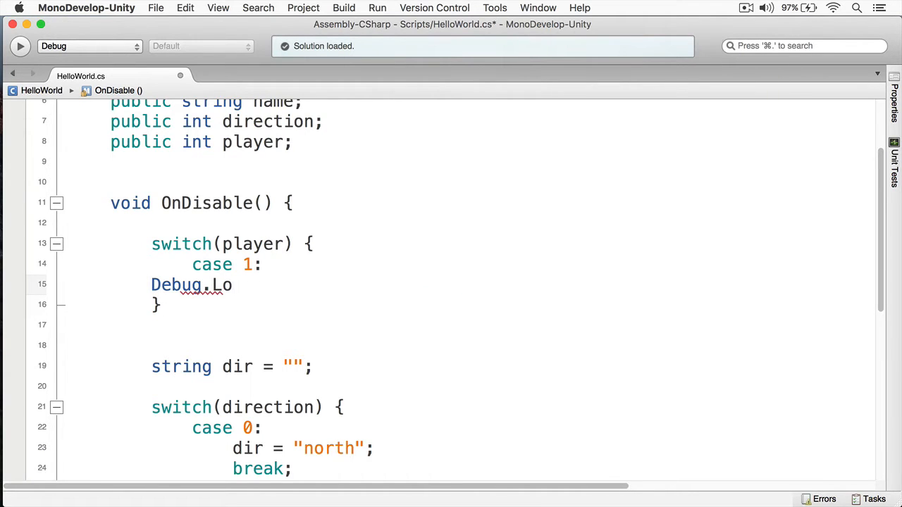
text(g)
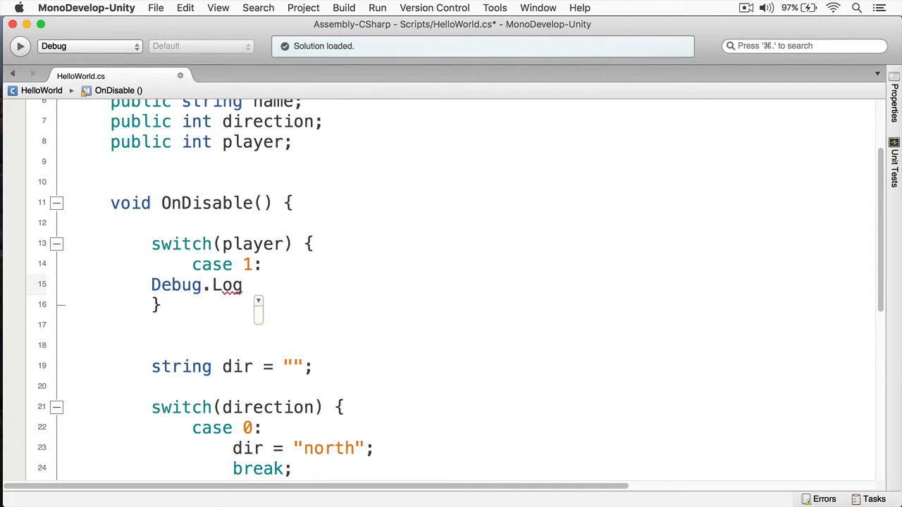
text(("Begin Player One");)
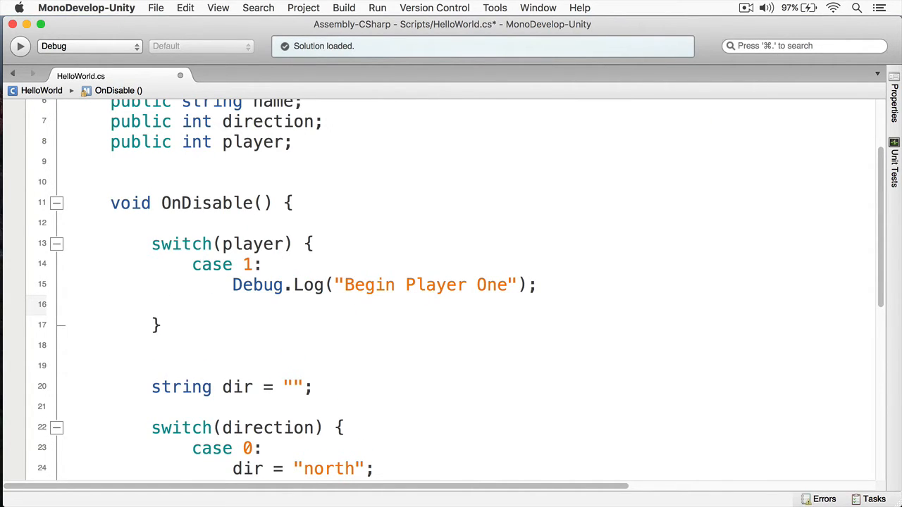
text(bre)
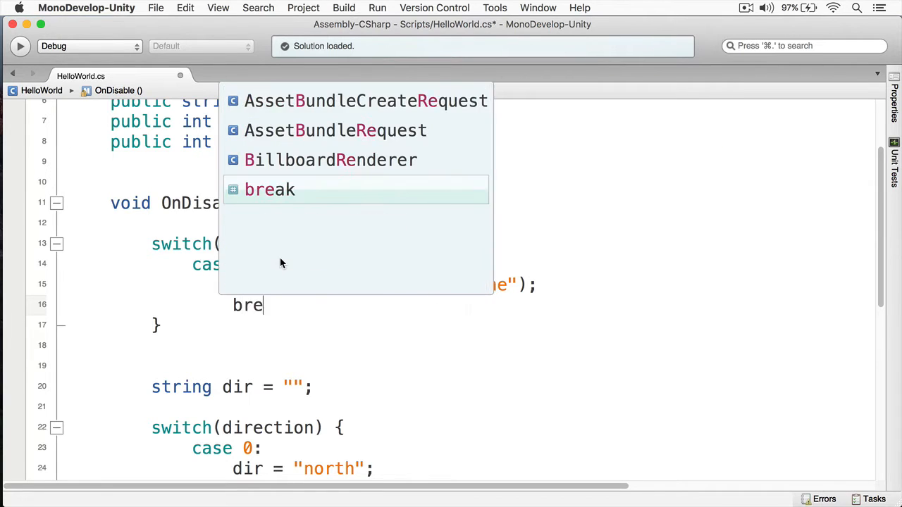
Finish case 1's break, then add case 2 and a default logging "Please select player".
key(Tab)
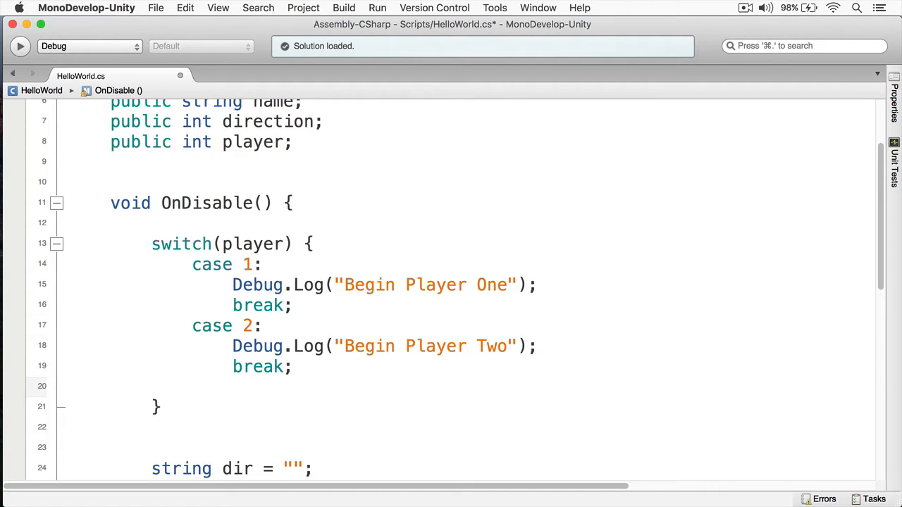
text(ca)
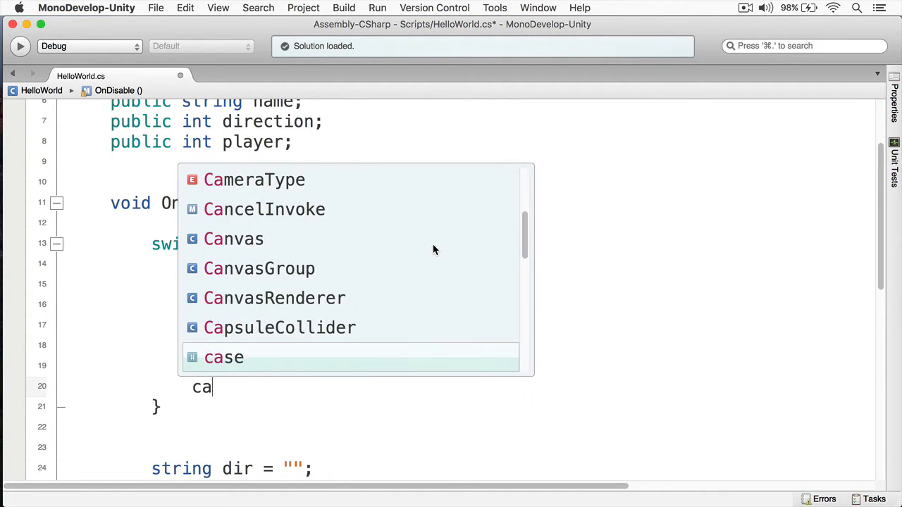
text(default:)
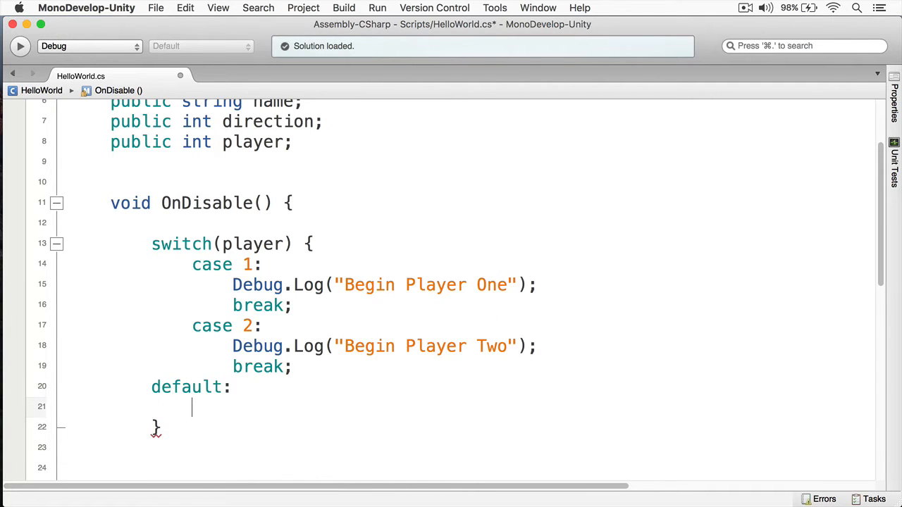
text(Debug.Log")
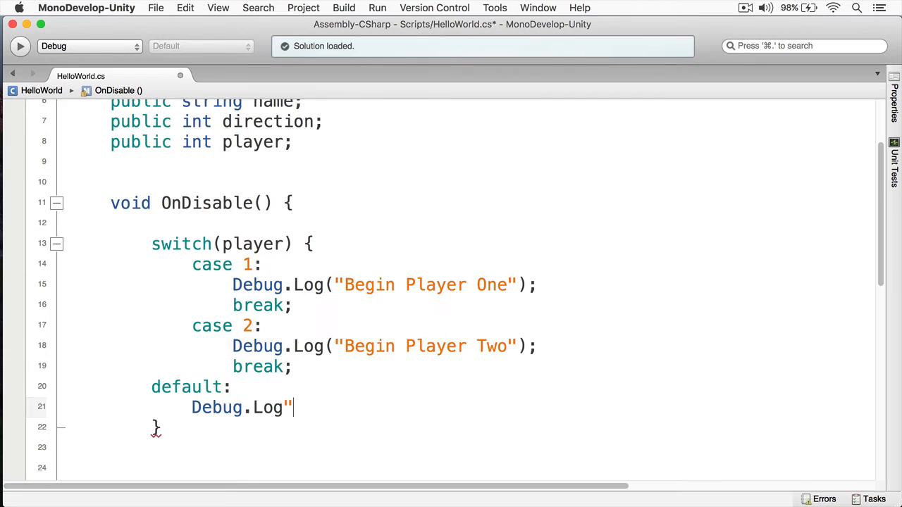
text(Please select player");)
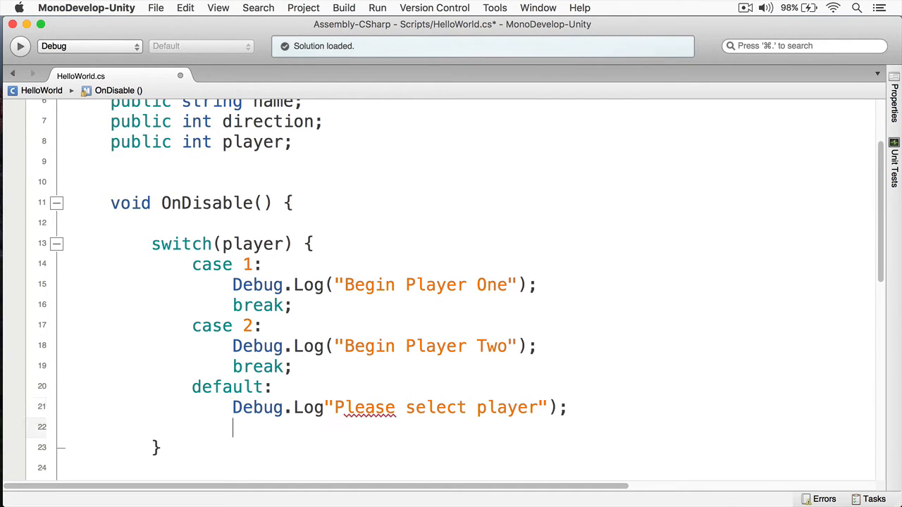
text(break;)
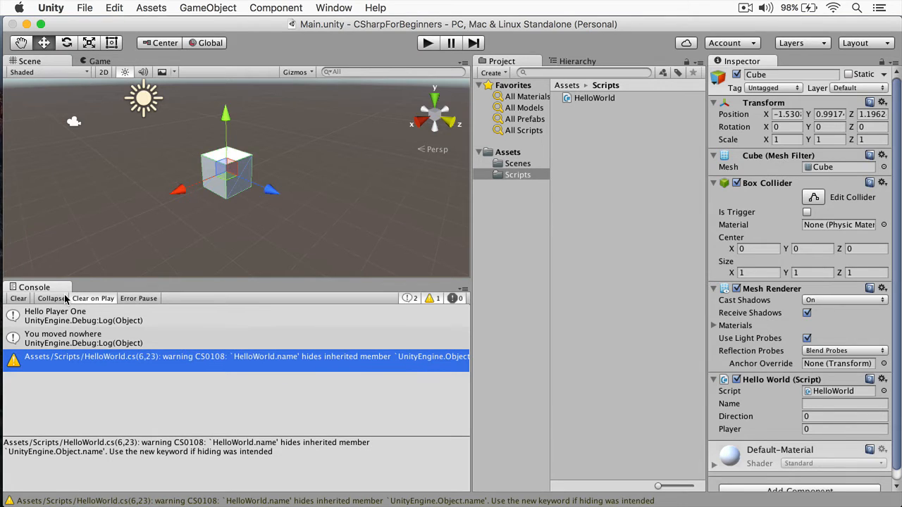
Clear the Console and start playing the scene.
click(18, 298)
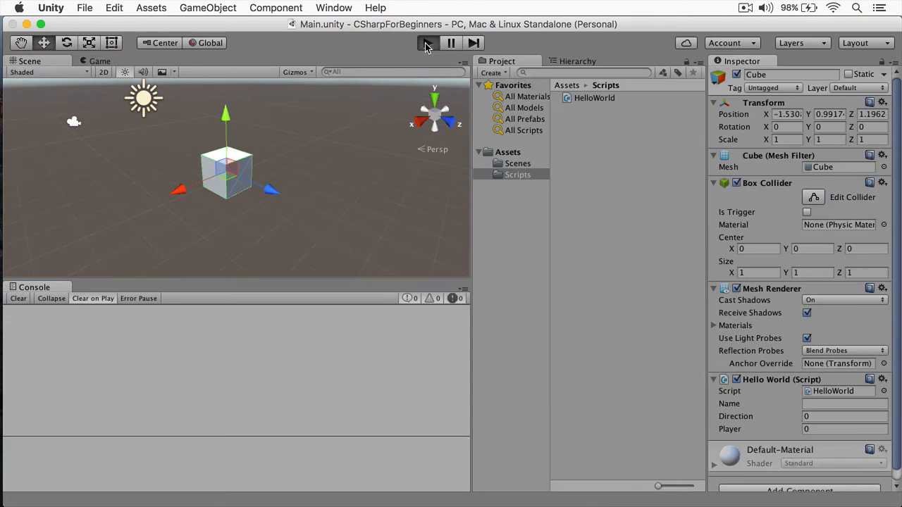
click(427, 43)
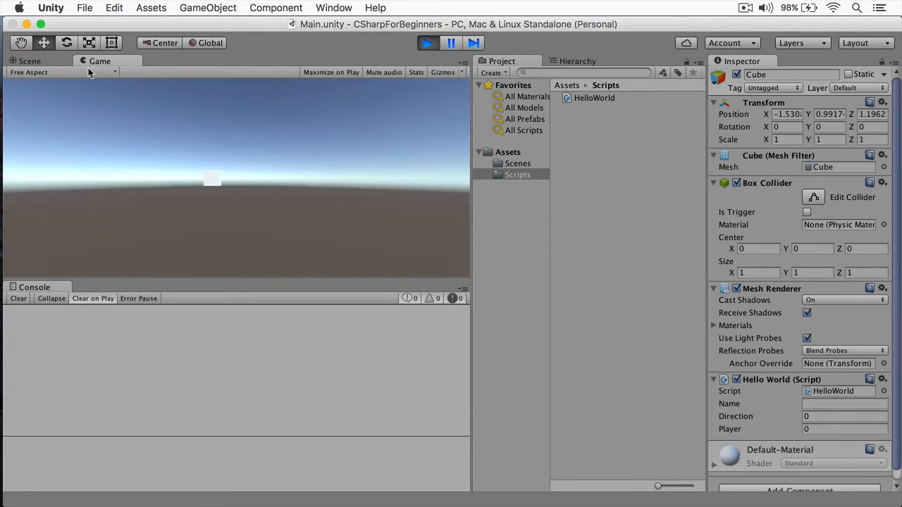
click(30, 61)
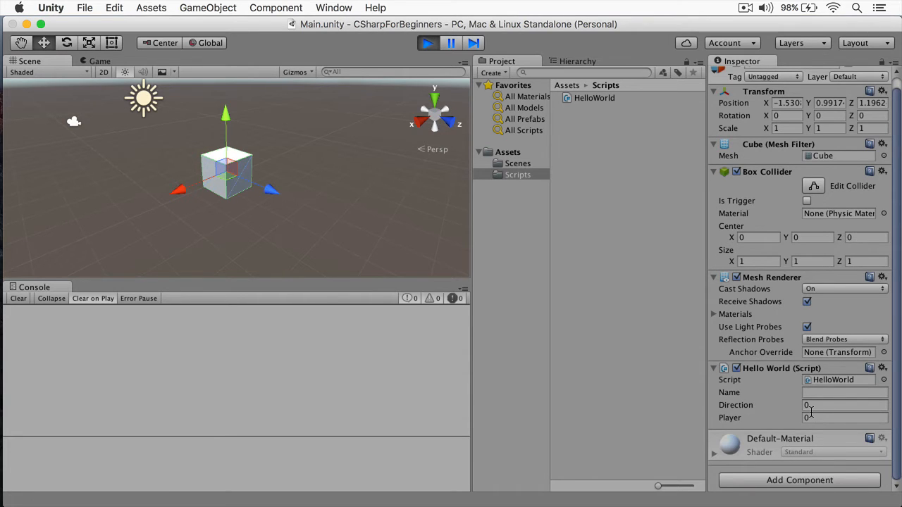
Change the Hello World script's Player value to 2, then 10, while watching the Console.
click(842, 419)
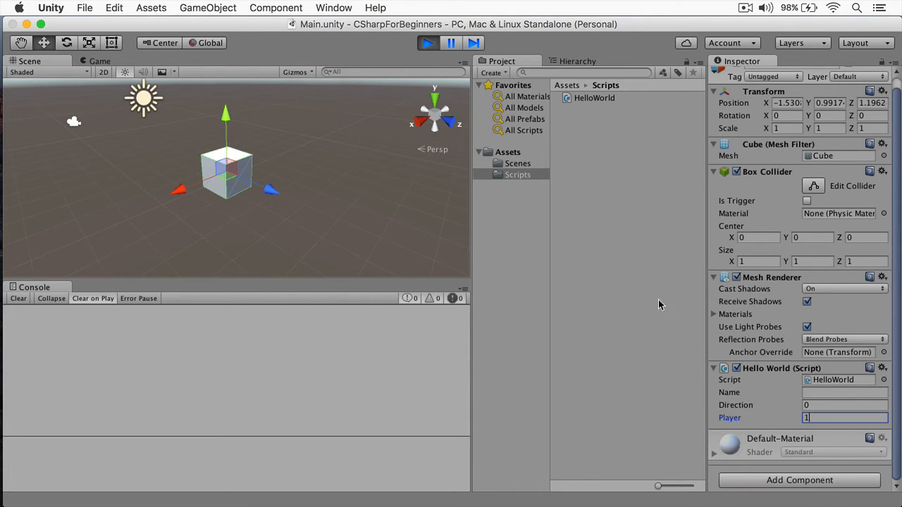
mouse_move(670, 64)
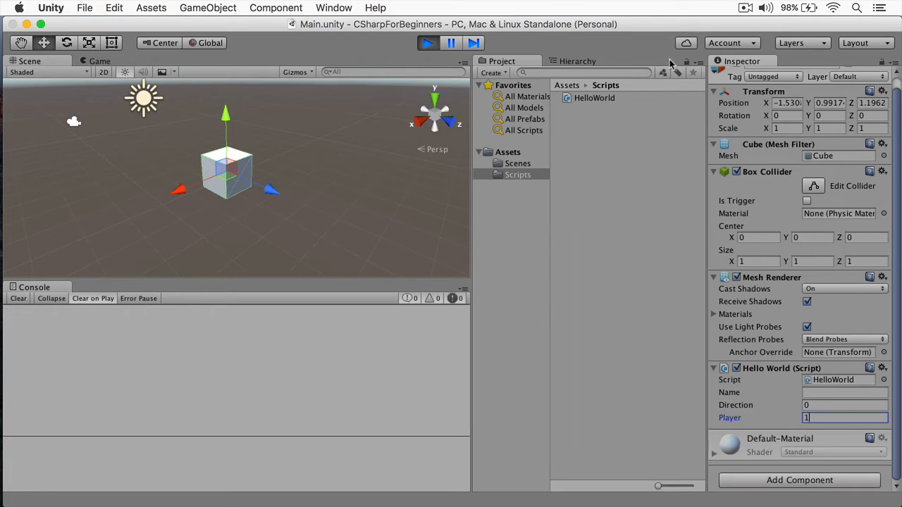
mouse_move(756, 107)
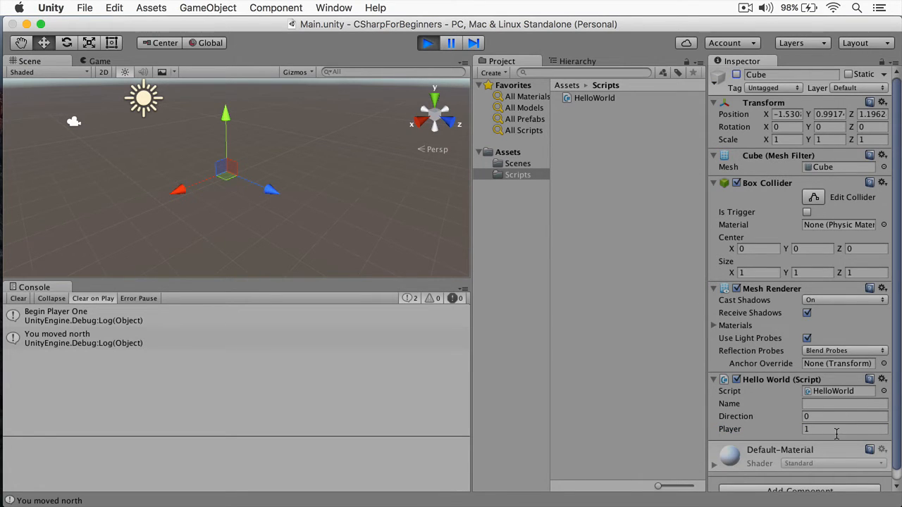
text(2)
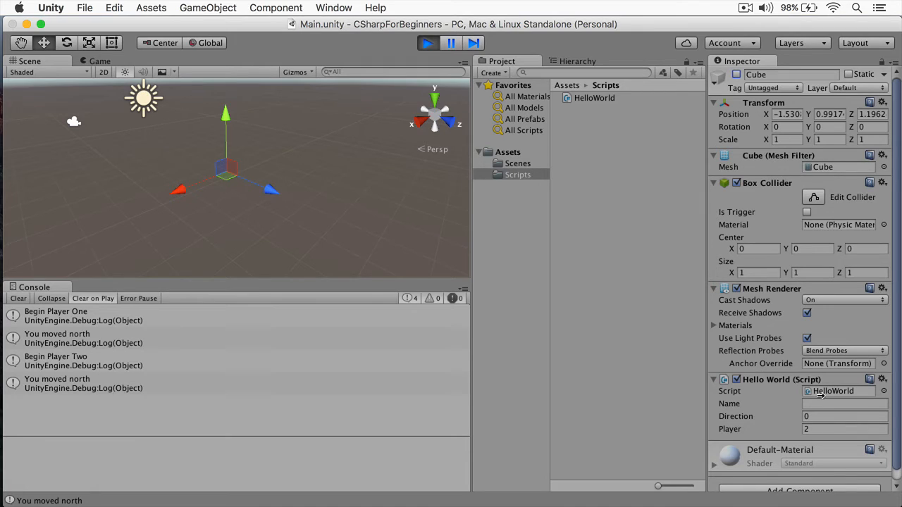
click(843, 403)
text(1)
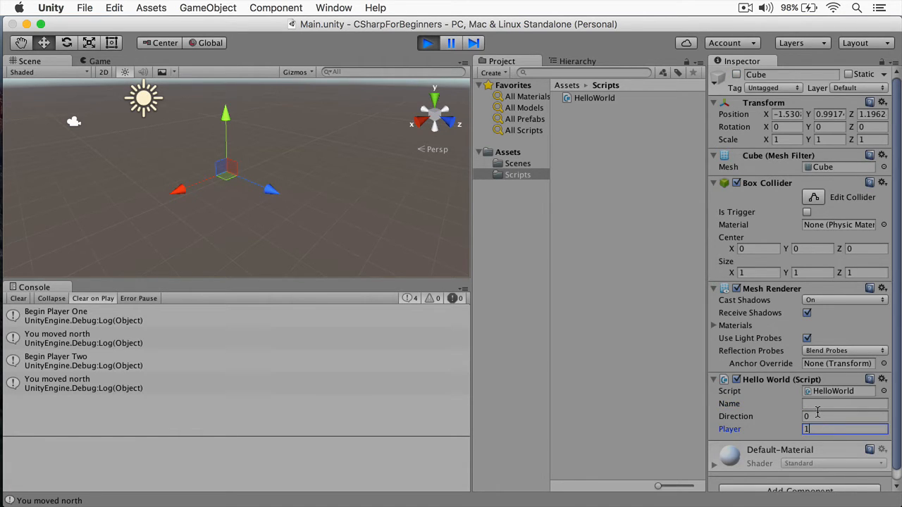
text(0)
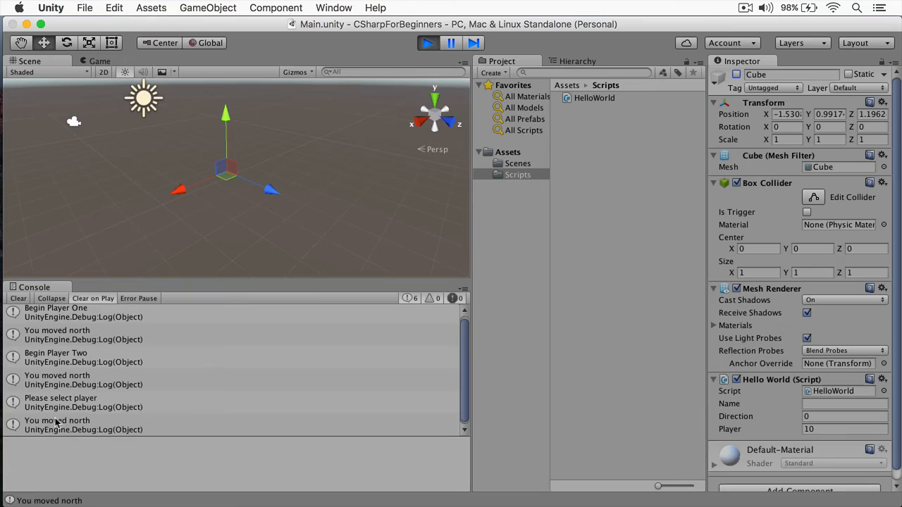
click(60, 402)
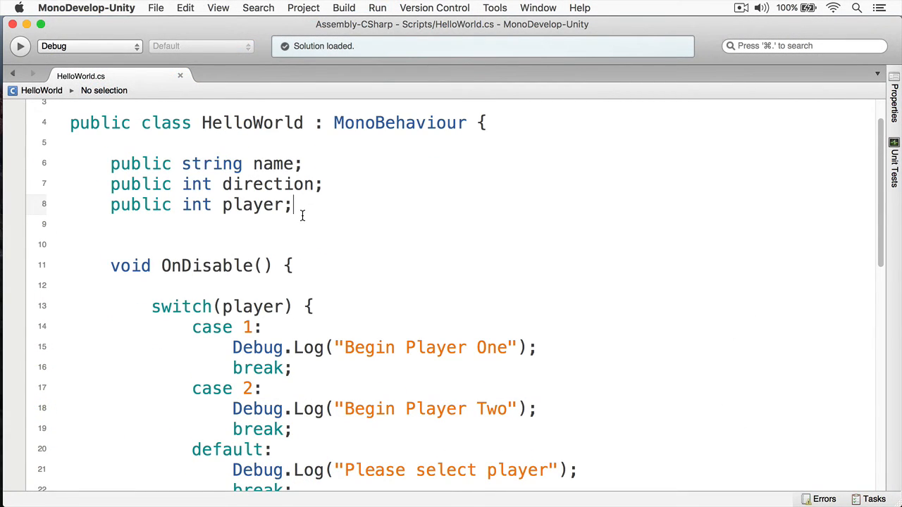
Select the player field declaration and scroll down through the script.
triple_click(201, 204)
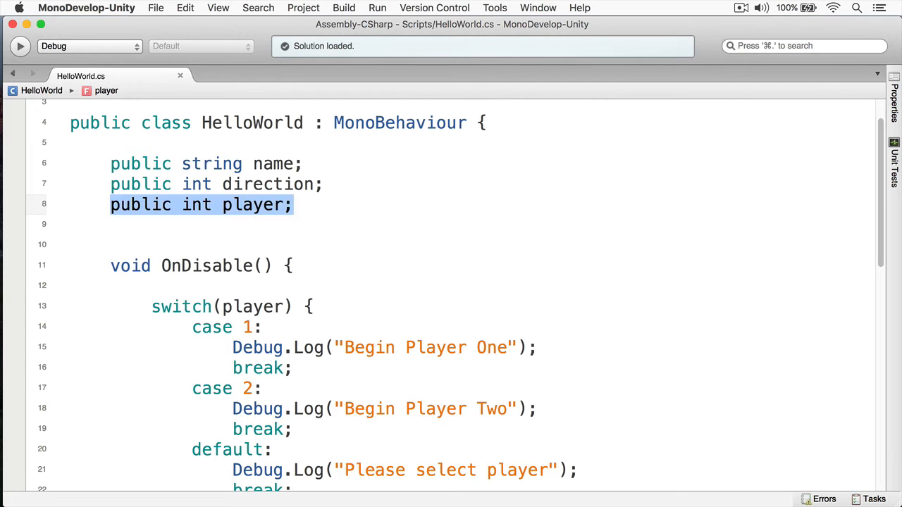
scroll(down, 3)
text(const)
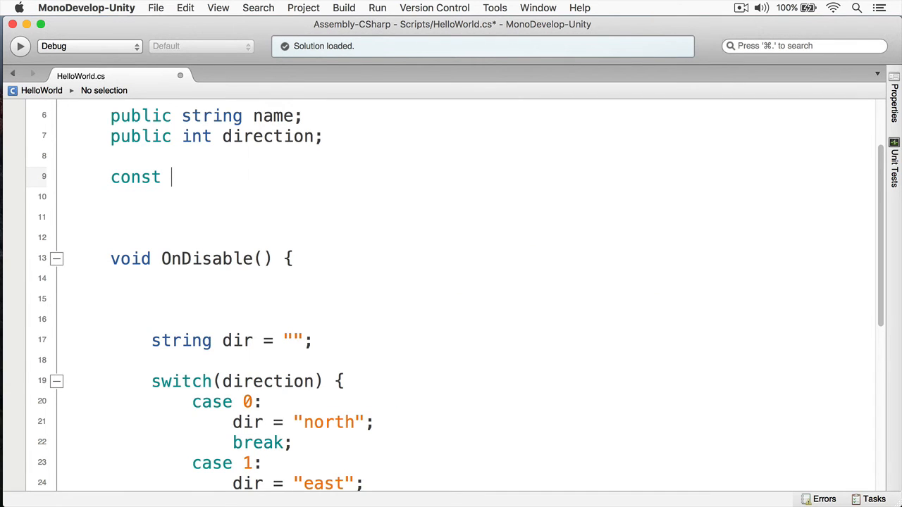
Declare const int months = 12, weeks = 52 and days = 365.
text(int)
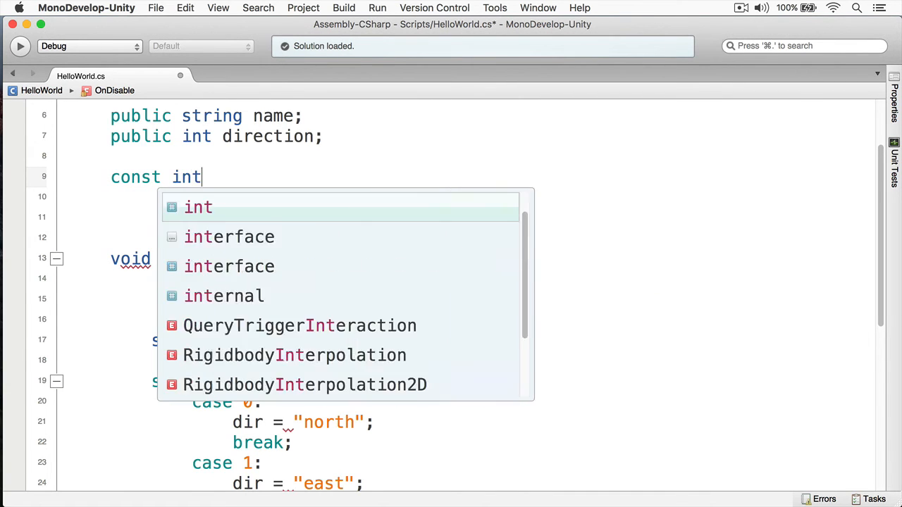
text(months)
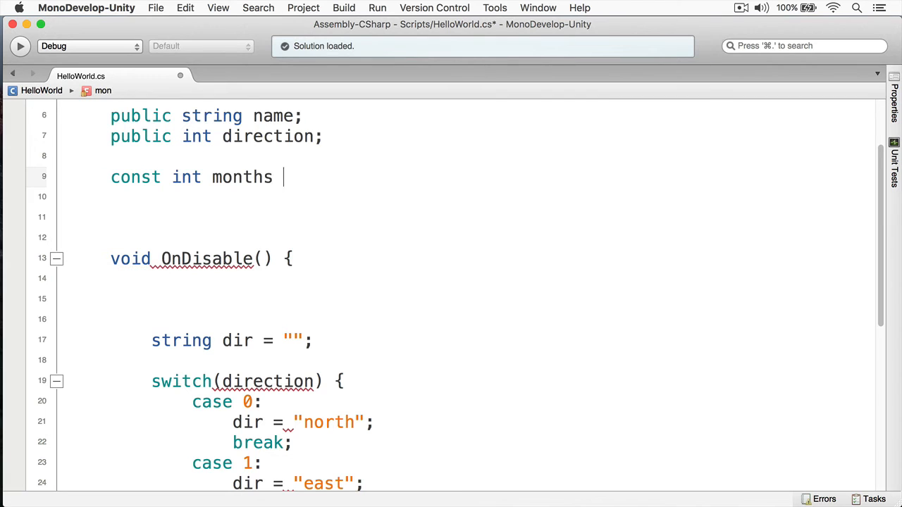
text(= 12;)
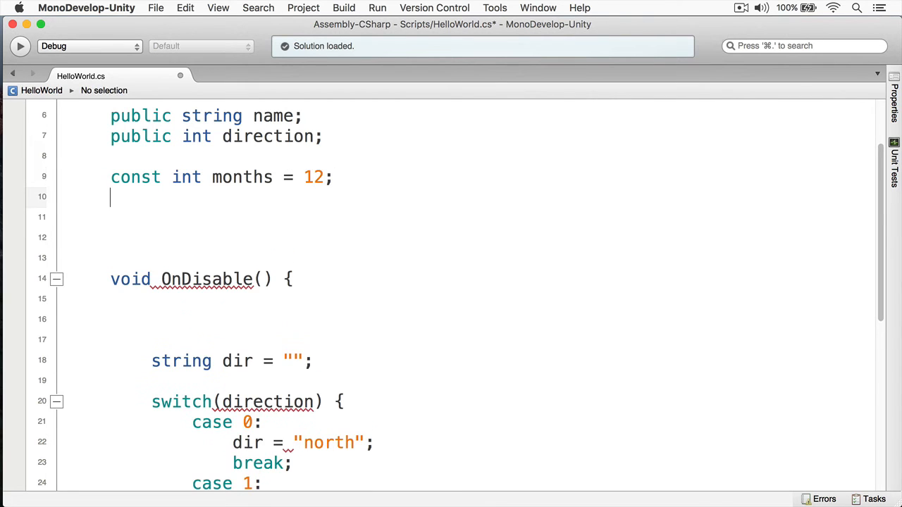
text(const int weeks)
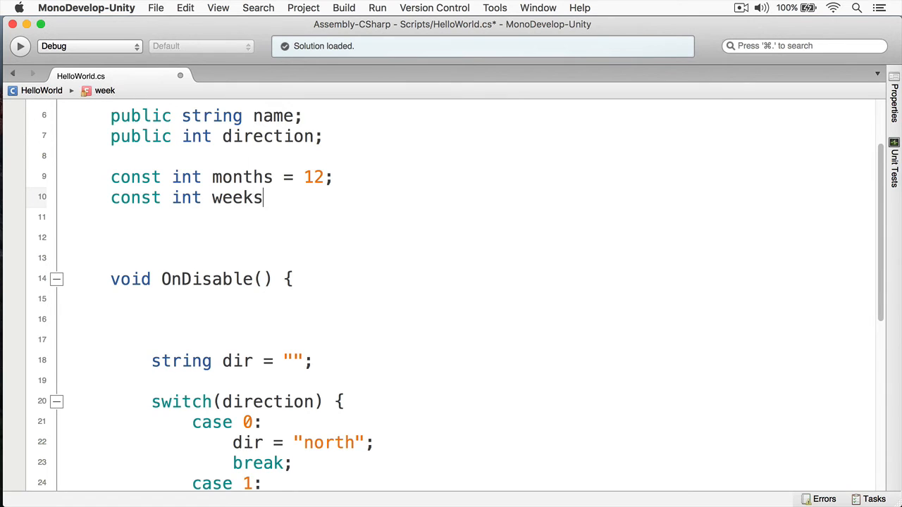
text(= 52;)
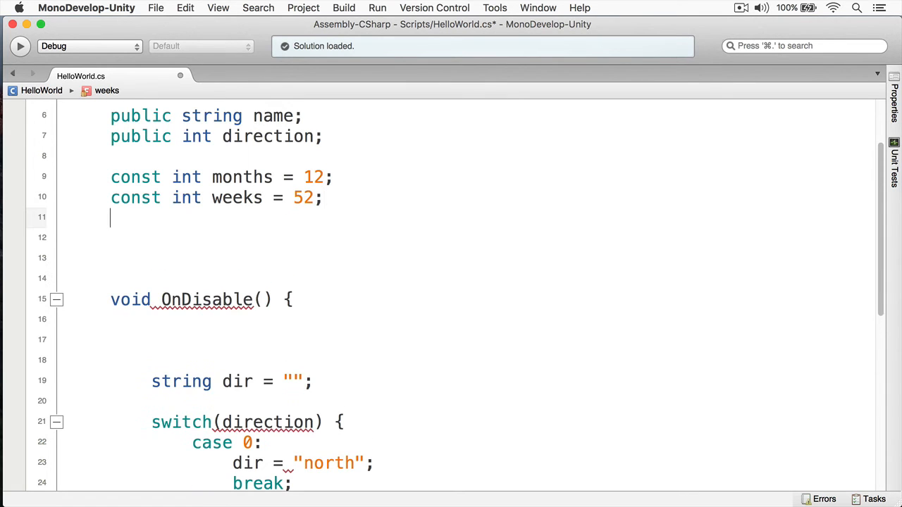
text(const int)
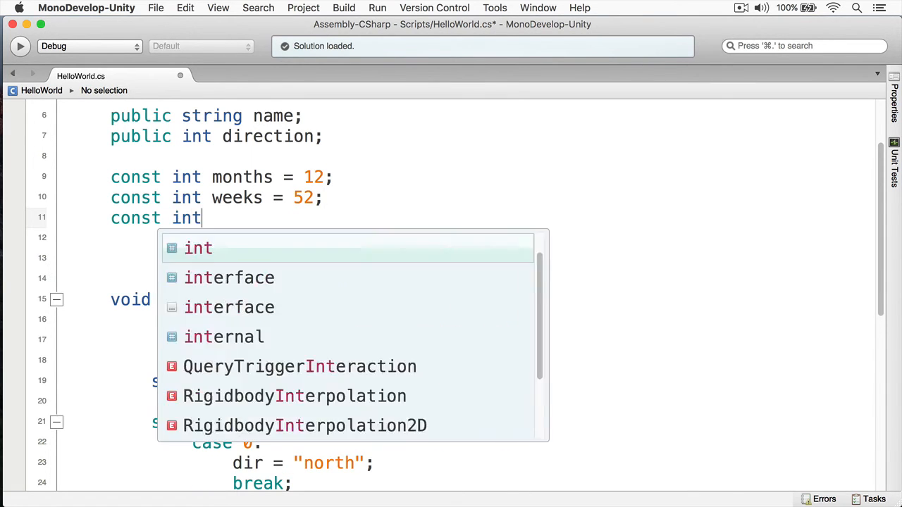
text(days =)
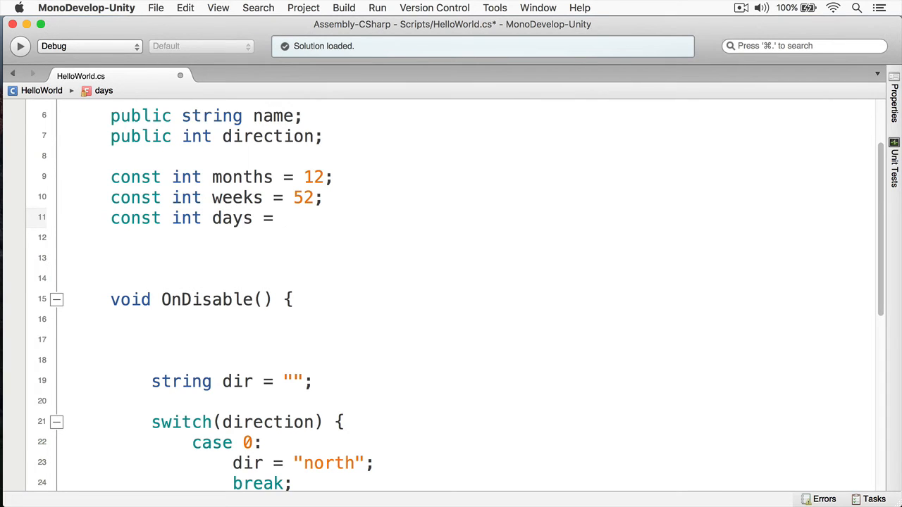
text(365;)
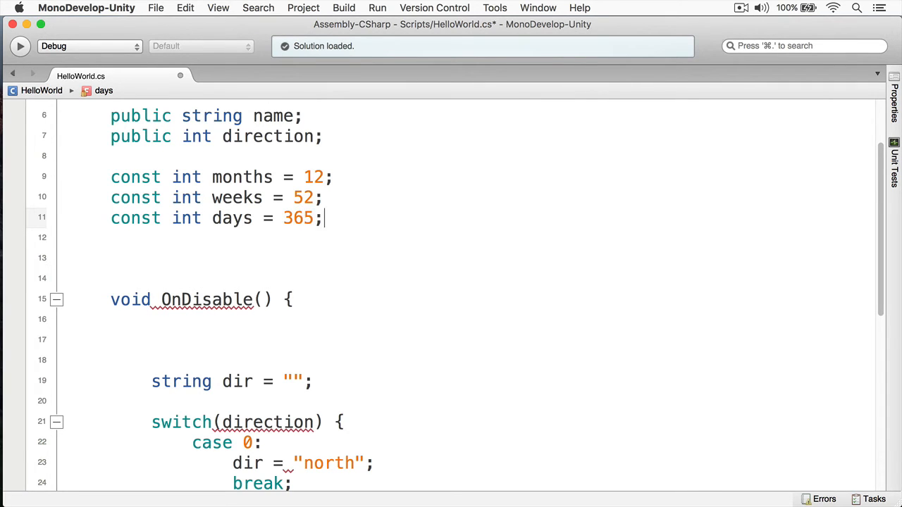
click(151, 340)
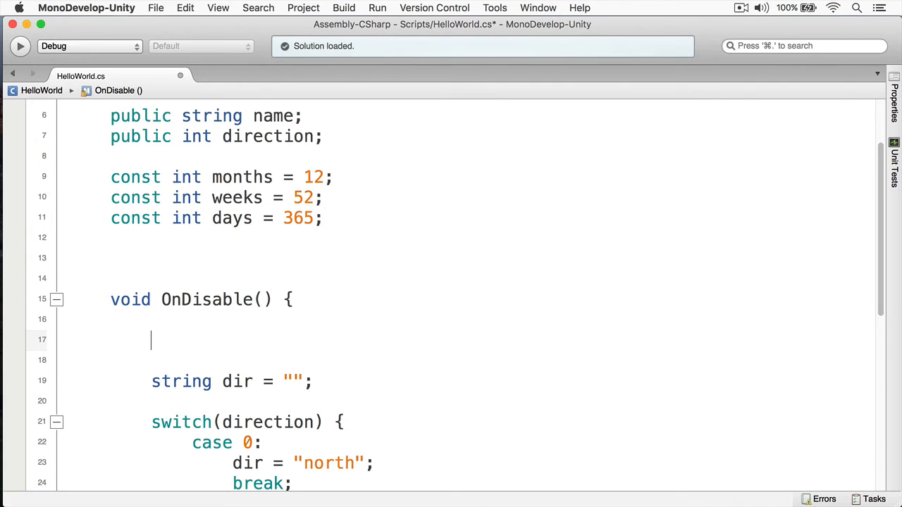
Type 'daye' in OnDisable and build, getting 0 errors and 1 warning.
text(daye)
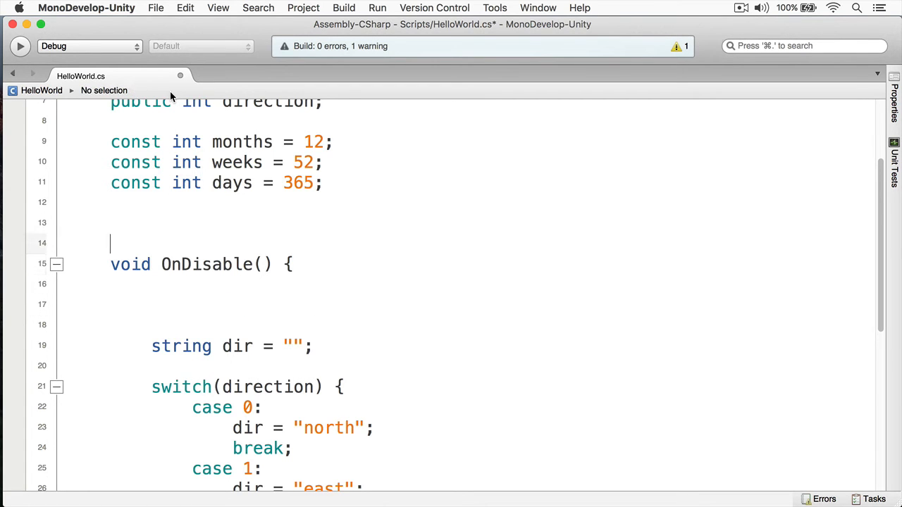
Add const double daysPerWeek = (double) days / (double) weeks.
text(const)
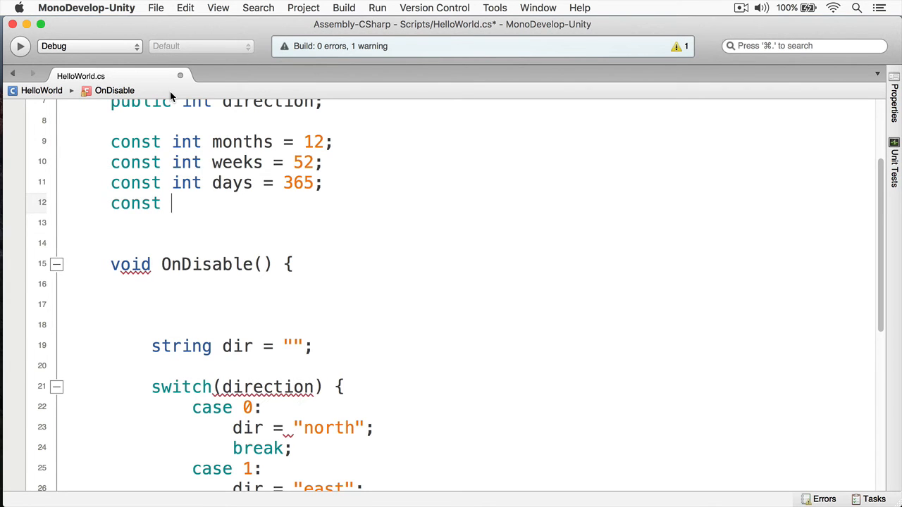
text(double =)
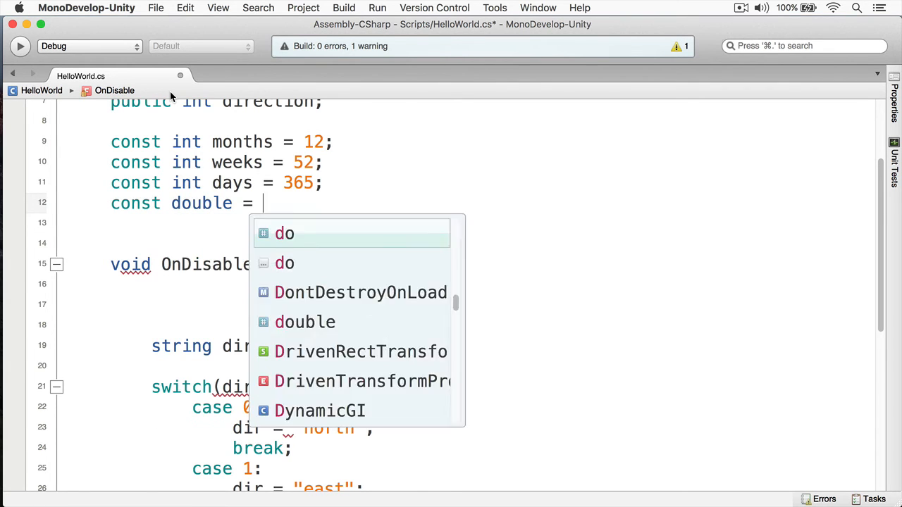
text(days)
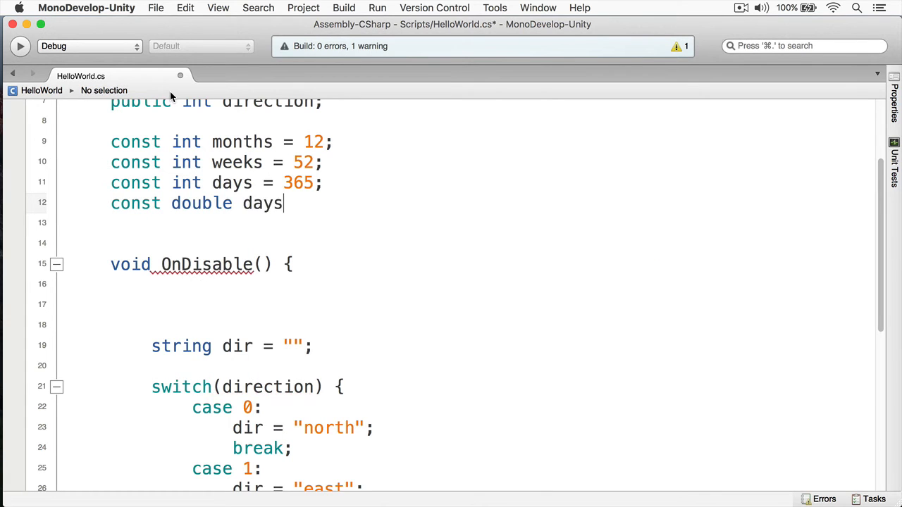
text(PerWee)
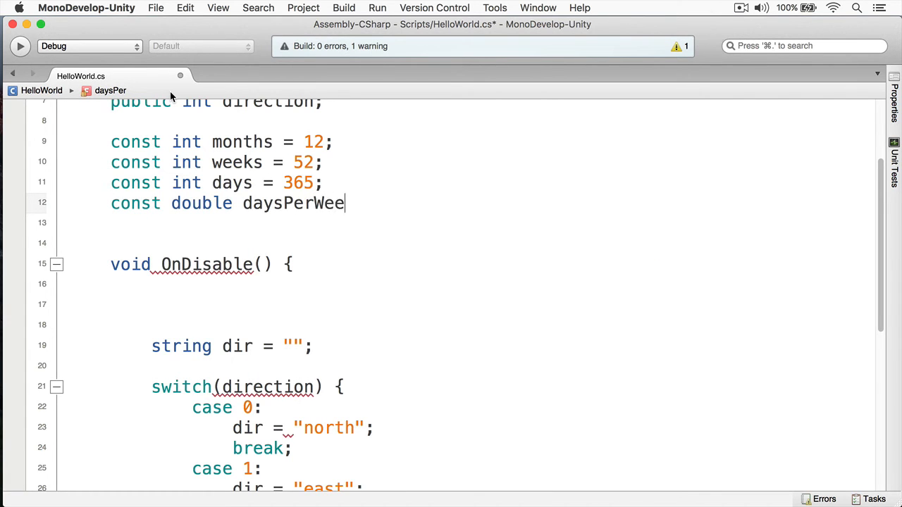
text(k = (double) days /)
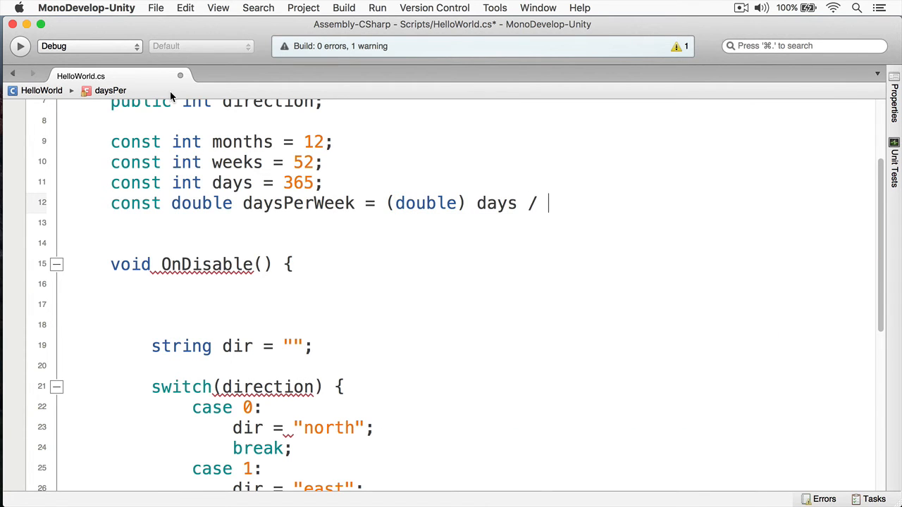
text((doubl)
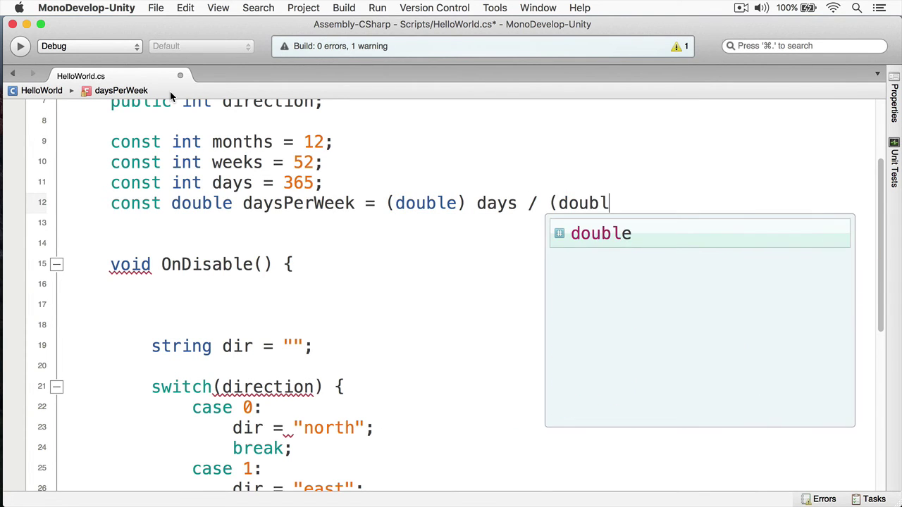
text() w)
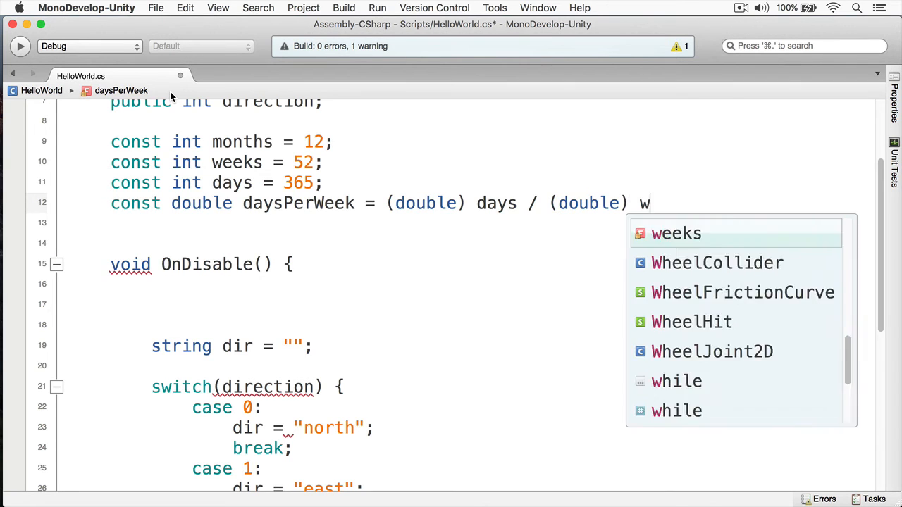
key(Tab)
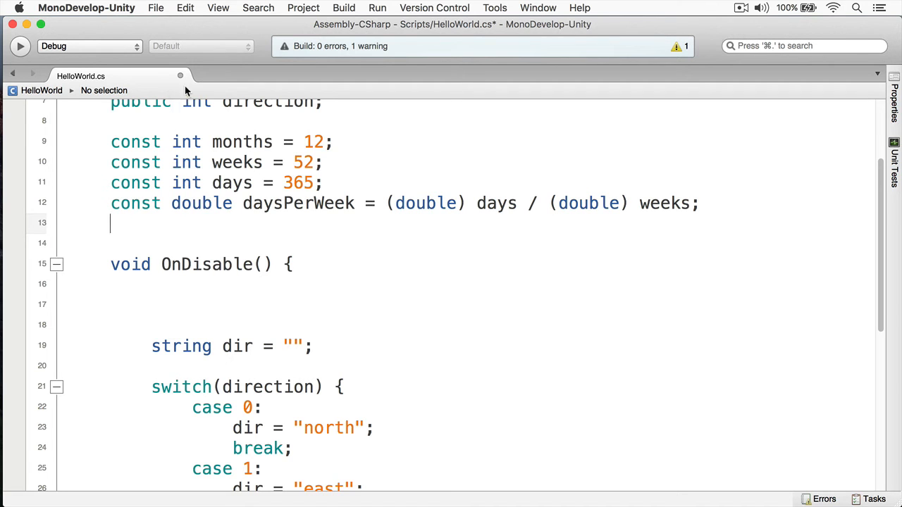
Scroll down to review the north, east, south, west cases of the direction switch.
scroll(down, 3)
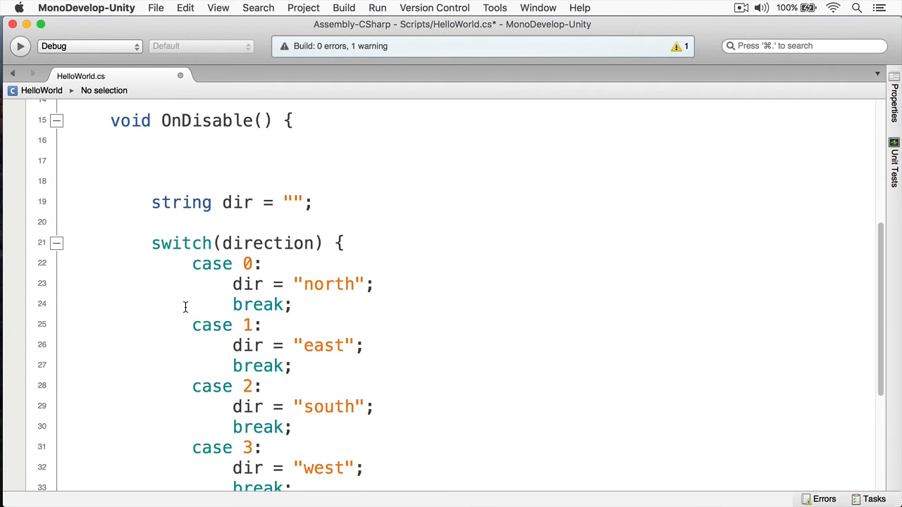
scroll(down, 3)
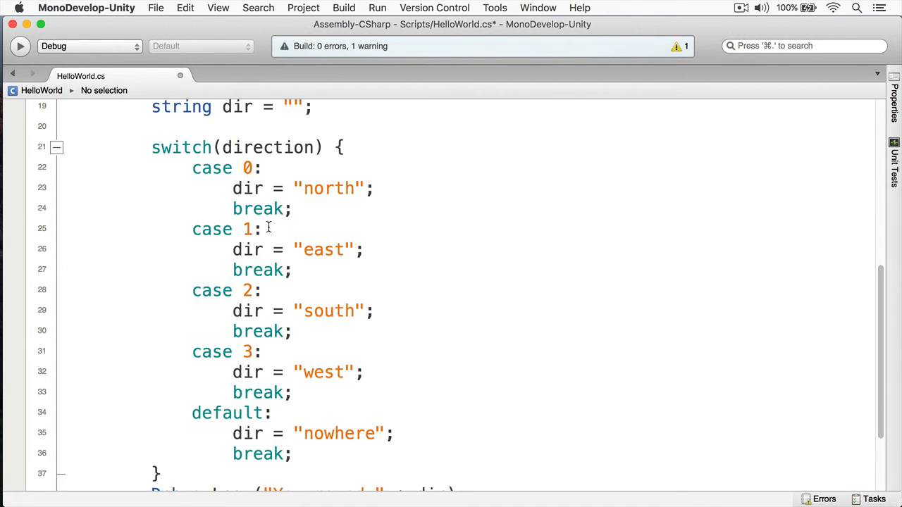
mouse_move(165, 313)
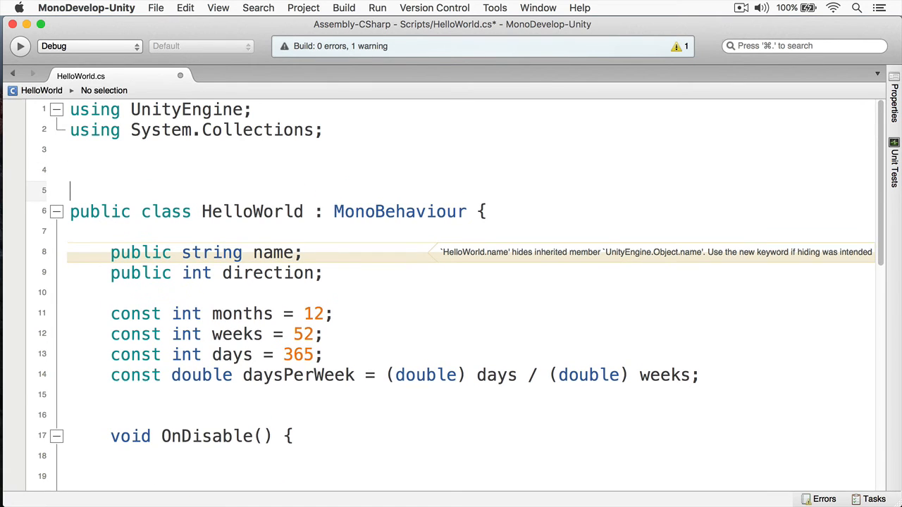
Declare public enum CompassDirection { North, South, East, West } above the class.
text(public enum)
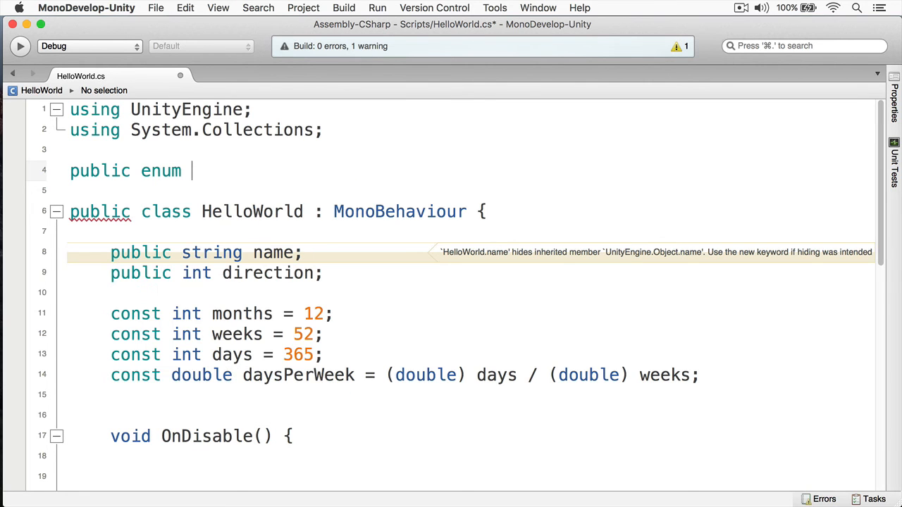
text(Comp)
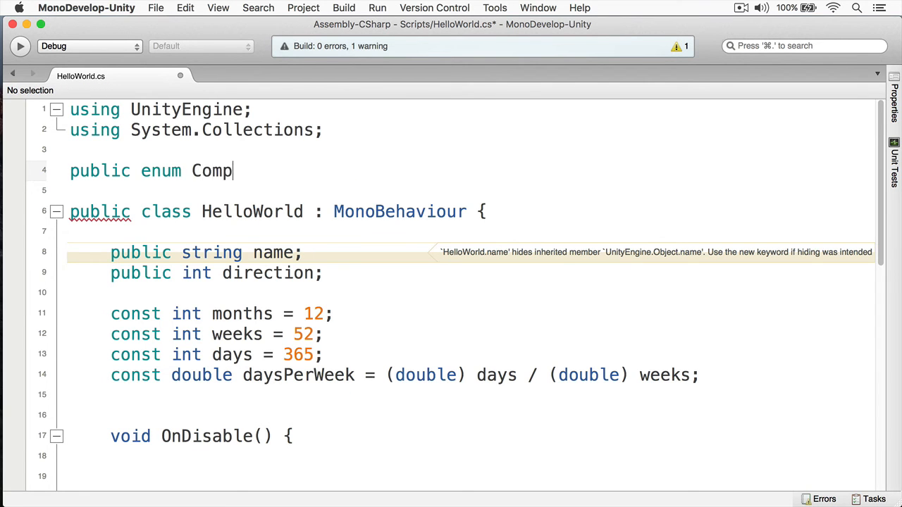
text(assDirection)
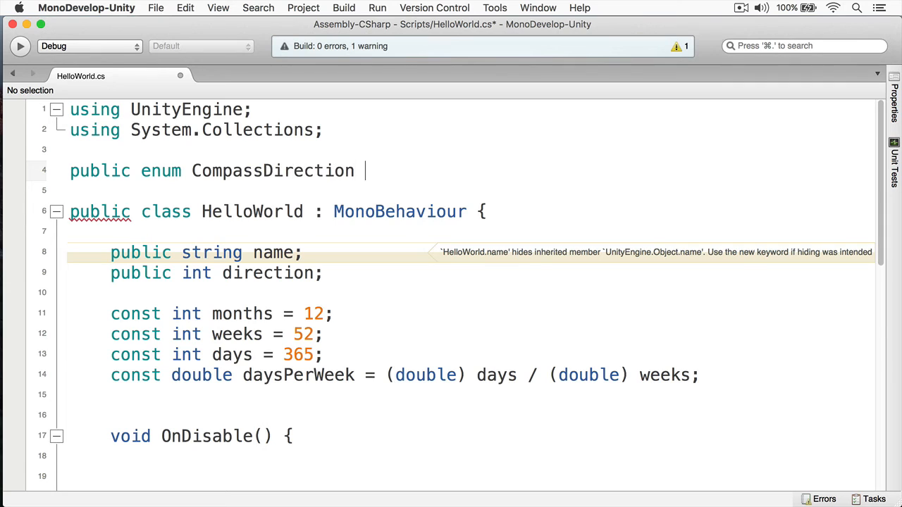
text({)
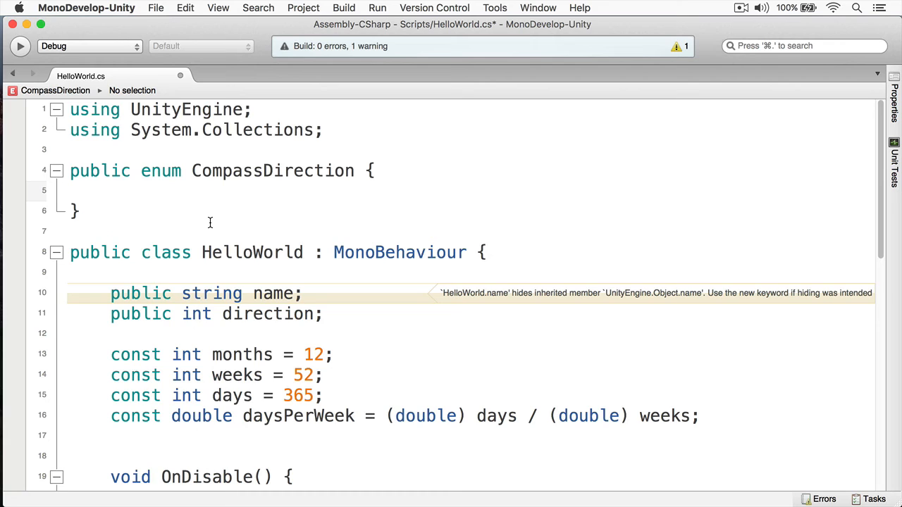
text(No)
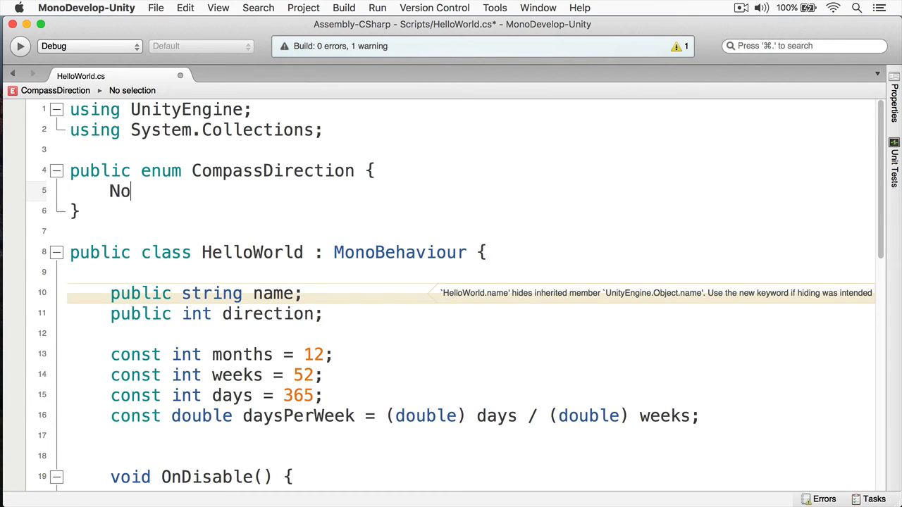
text(rth, So)
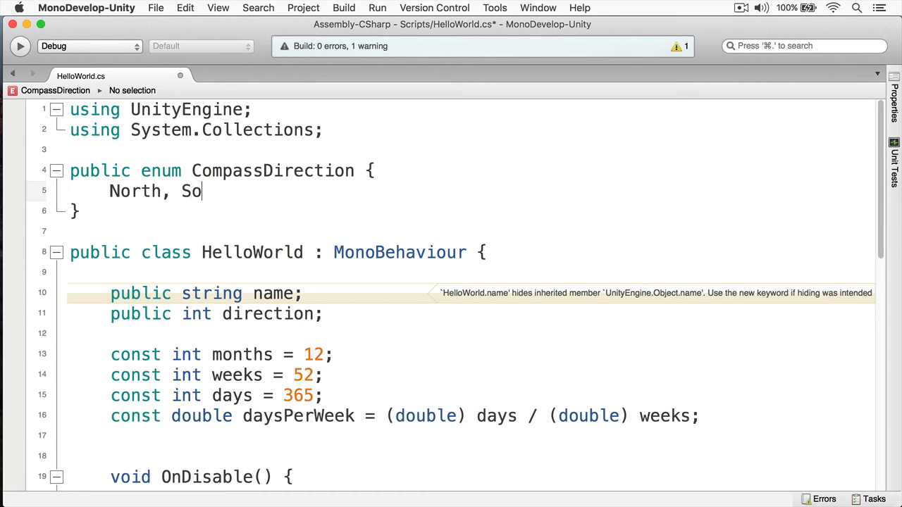
text(uth,)
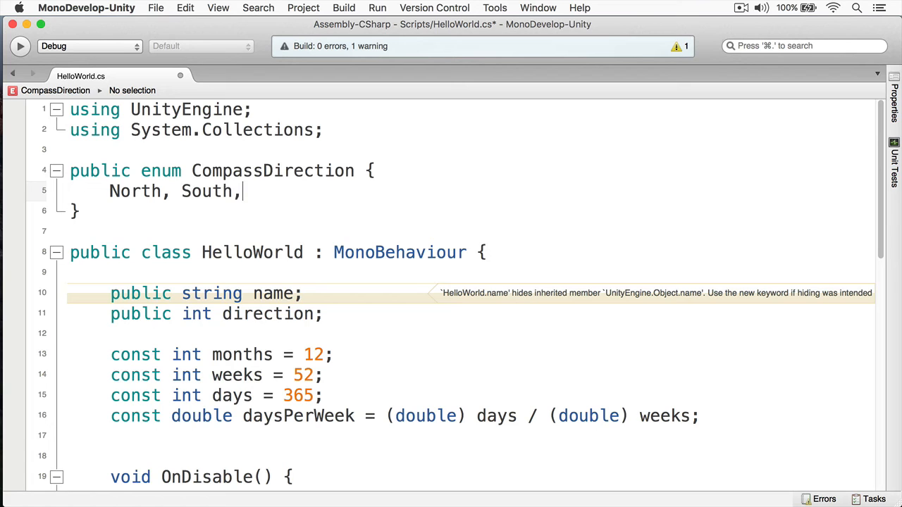
text(East, W)
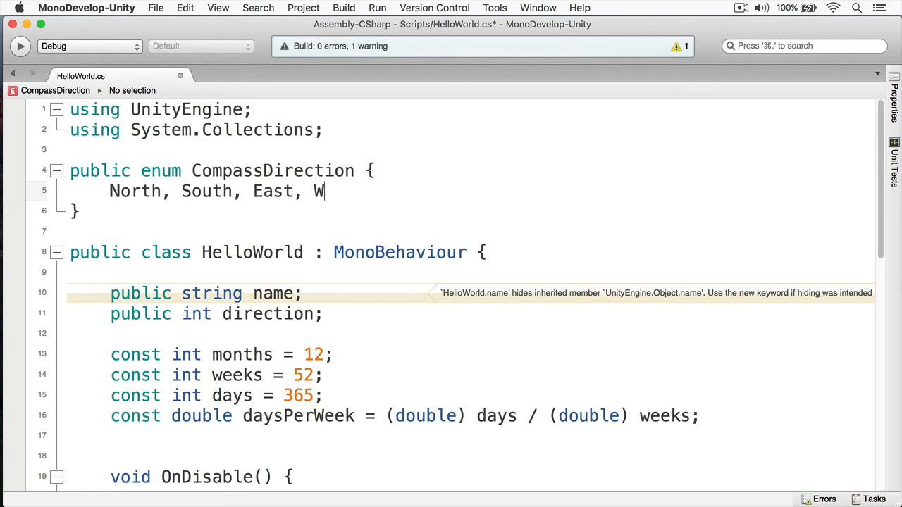
text(est)
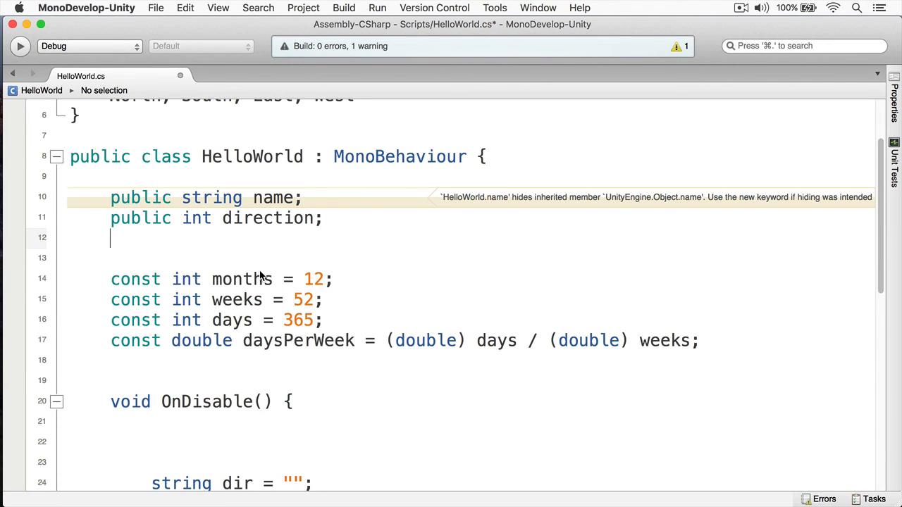
Add the field 'public CompassDirection playerMovement;' using CompassDirection autocomplete.
text(public)
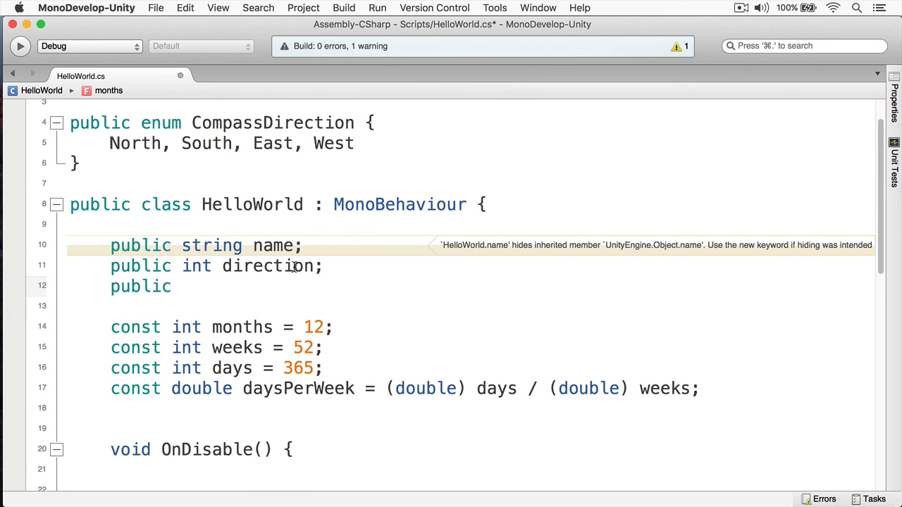
text(C)
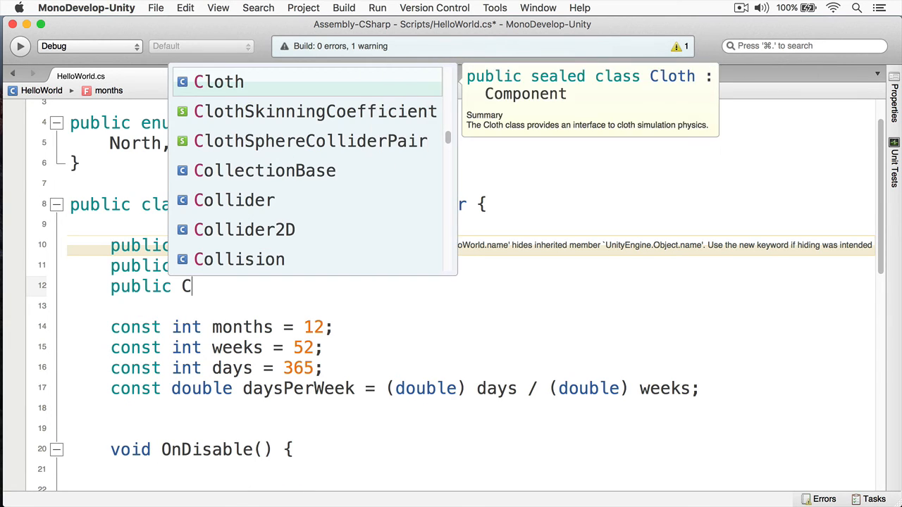
text(ompassDirection playerFacing)
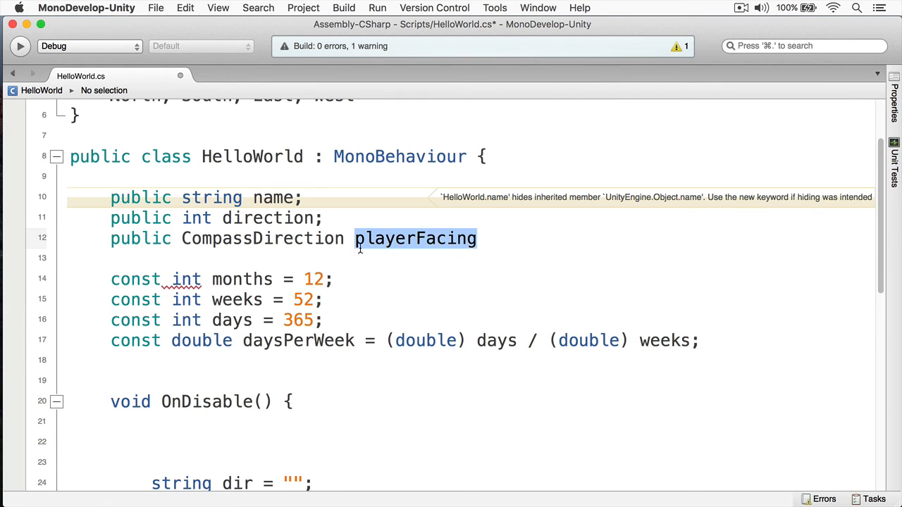
text(playerMome)
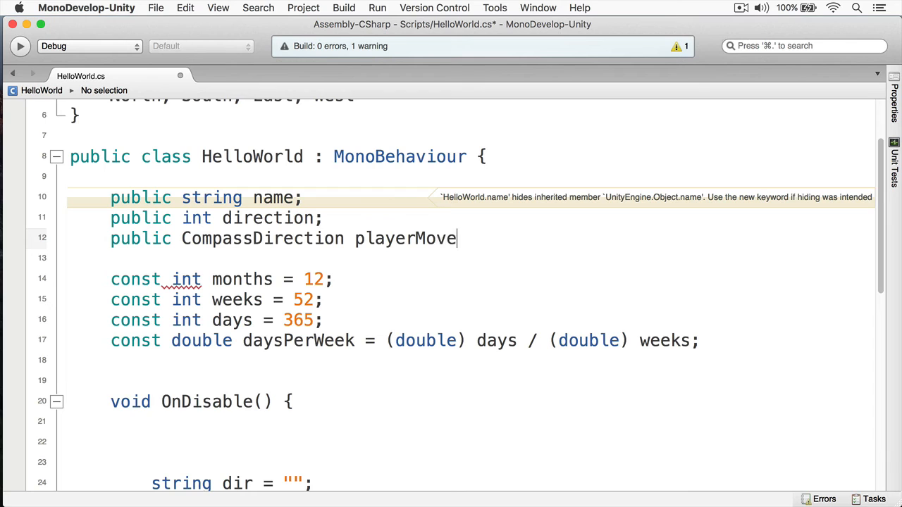
text(ment;)
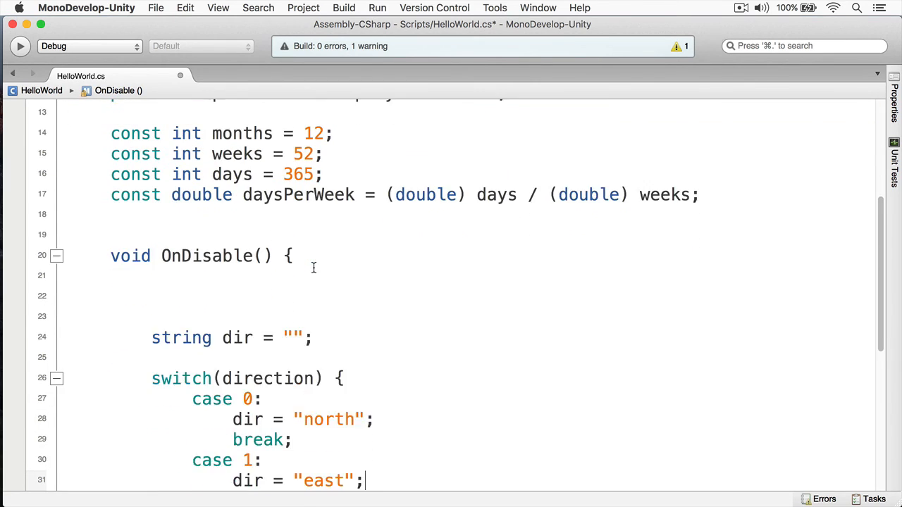
Switch on playerMovement and make the first case CompassDirection.North.
scroll(down, 3)
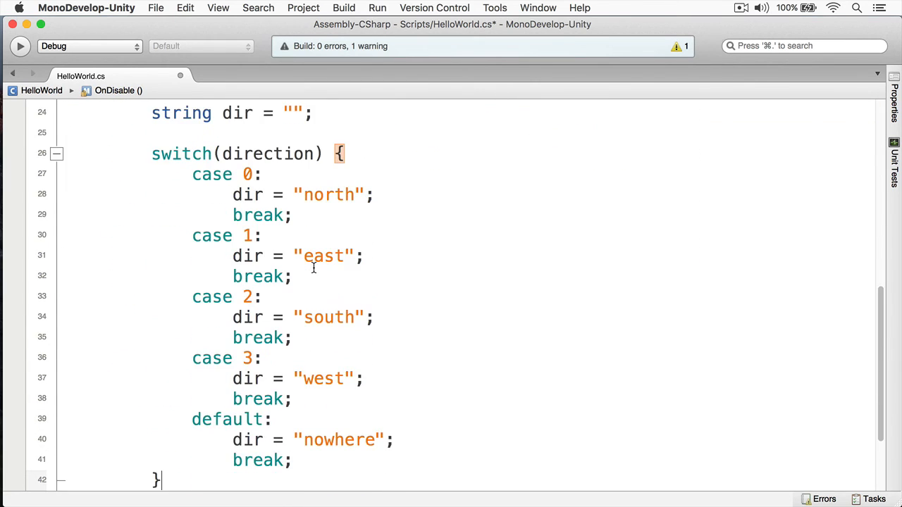
double_click(266, 153)
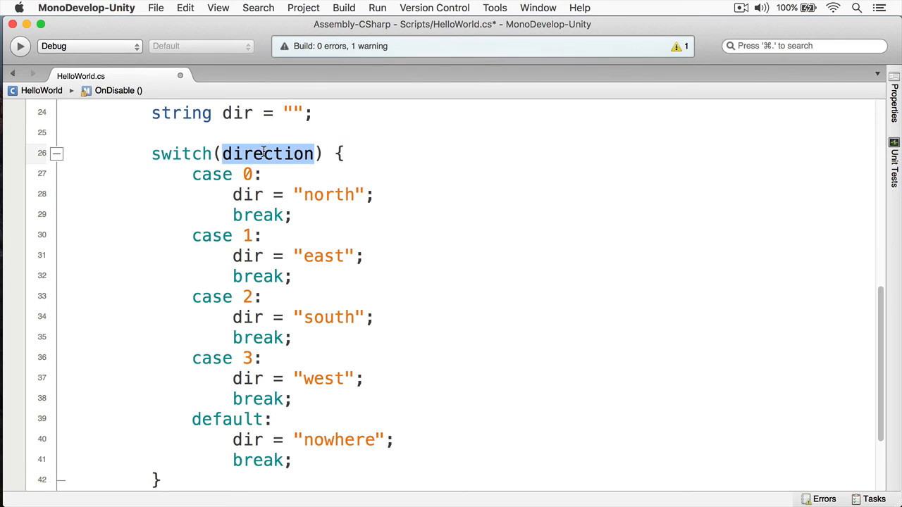
text(playerMovemen)
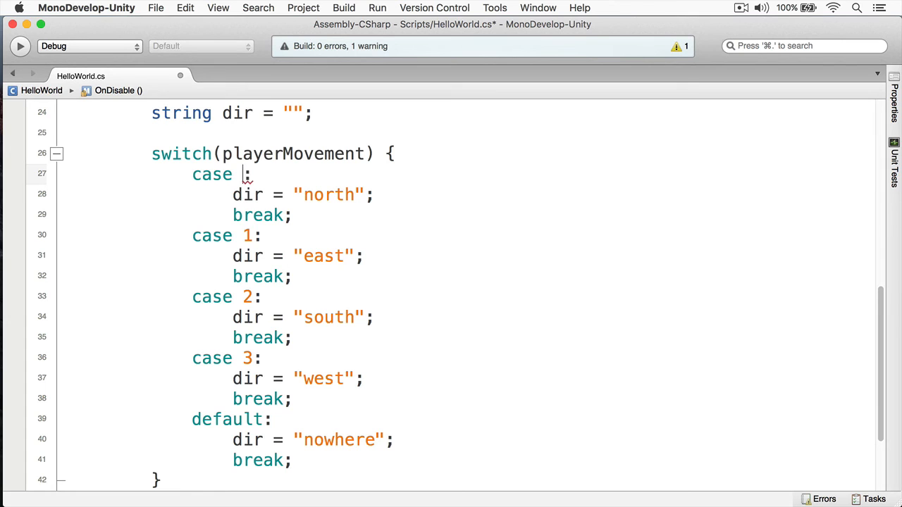
text(CompassDirection)
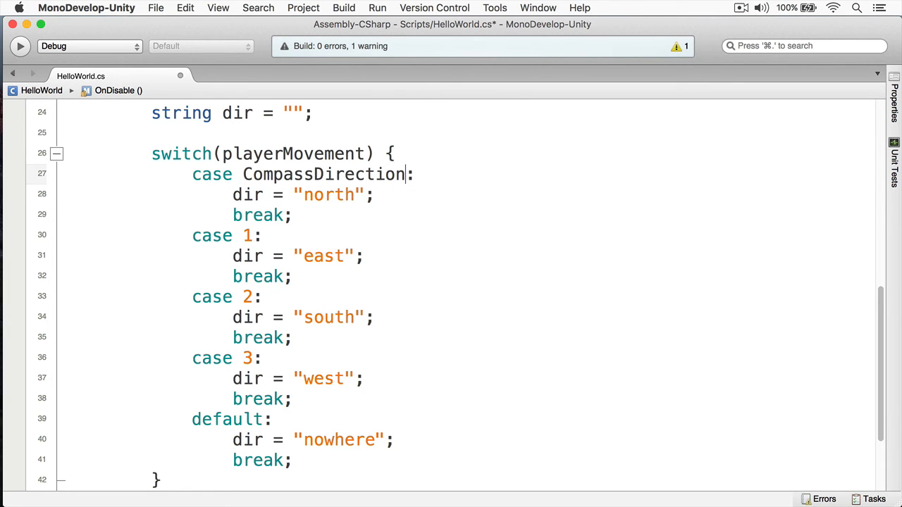
text(.North)
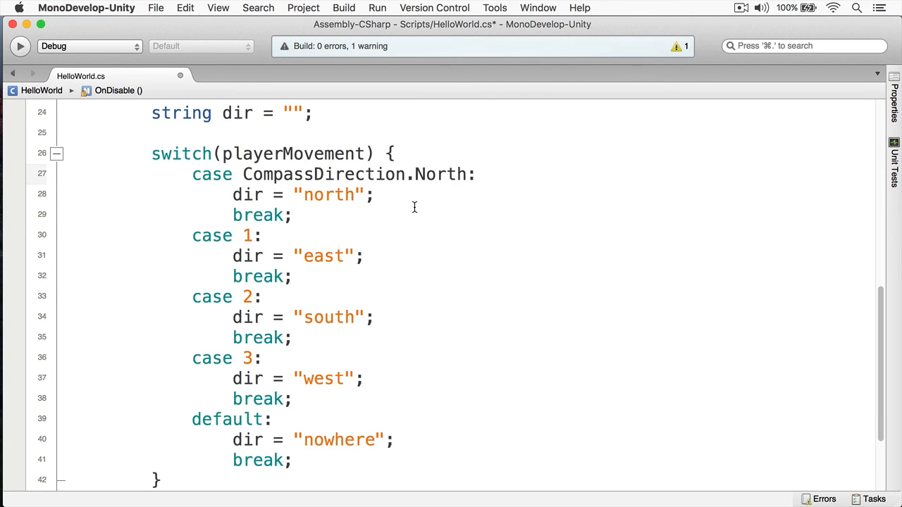
Replace the remaining case numbers with CompassDirection.East, South and West.
click(294, 215)
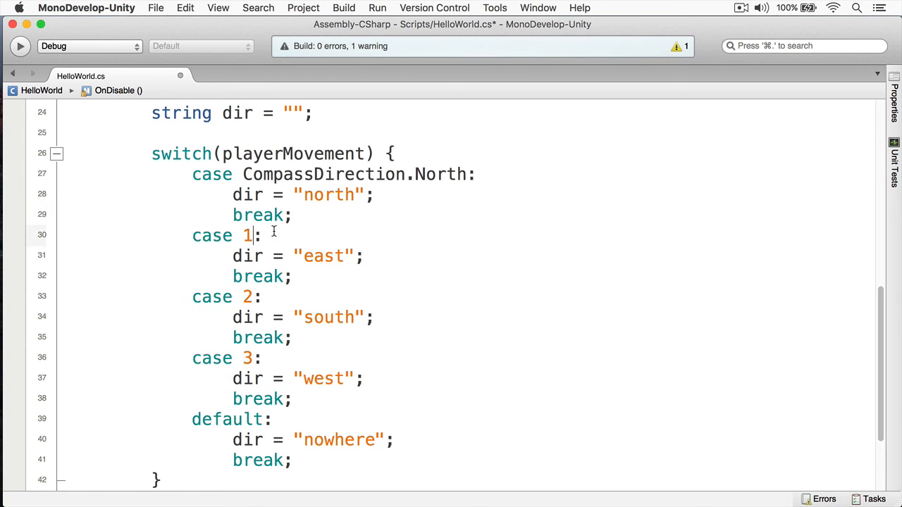
key(Backspace)
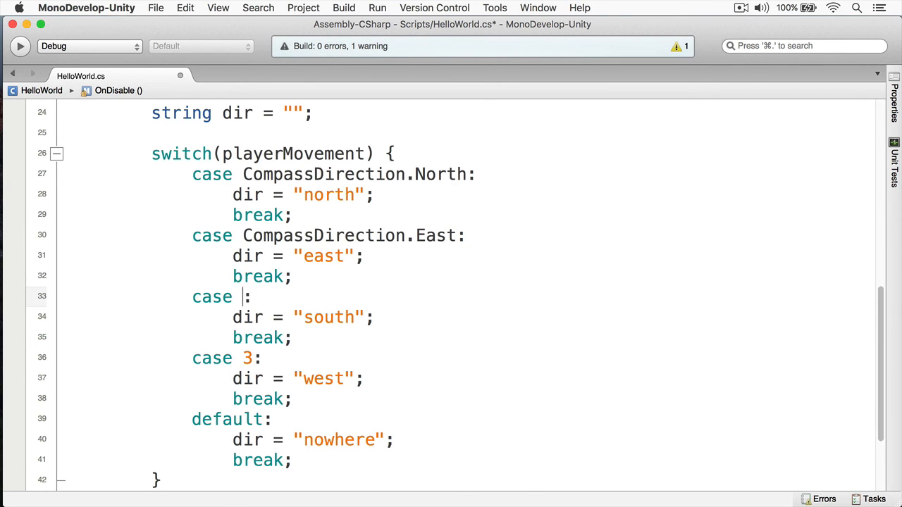
text(CompassDirection.South)
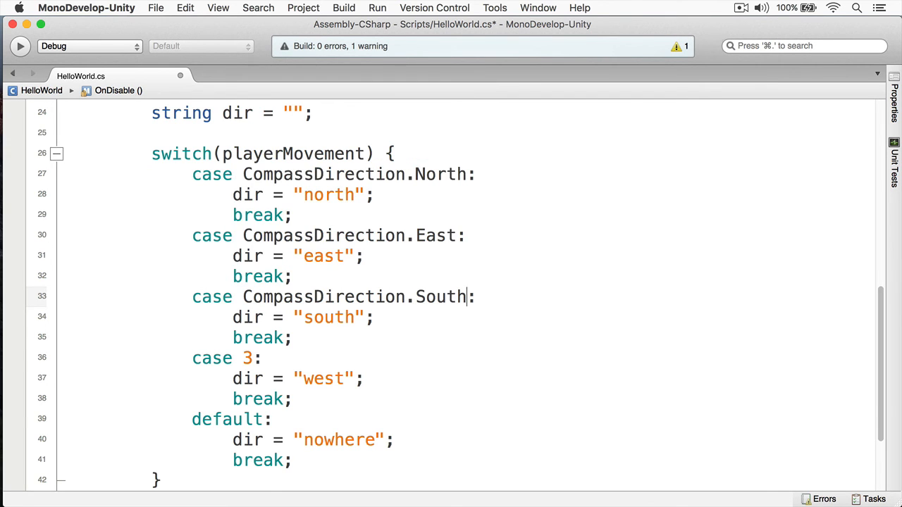
click(254, 359)
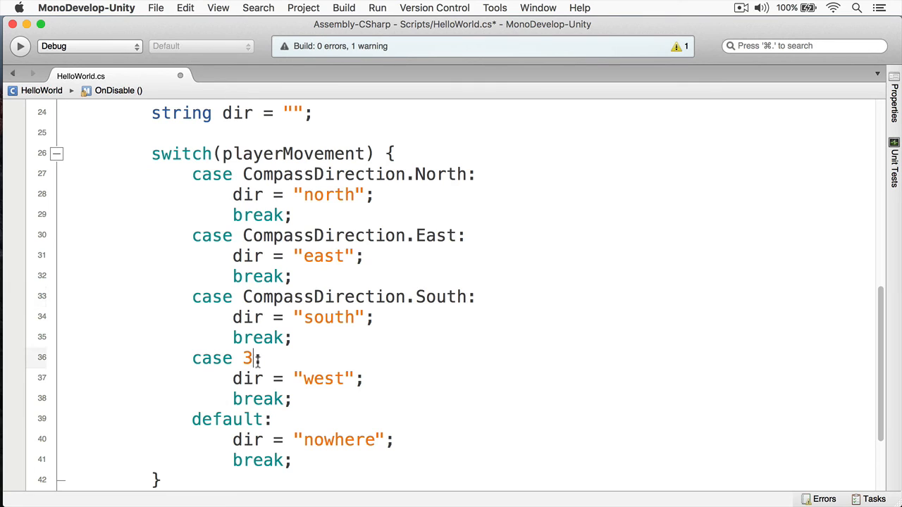
text(CompassDirection.West)
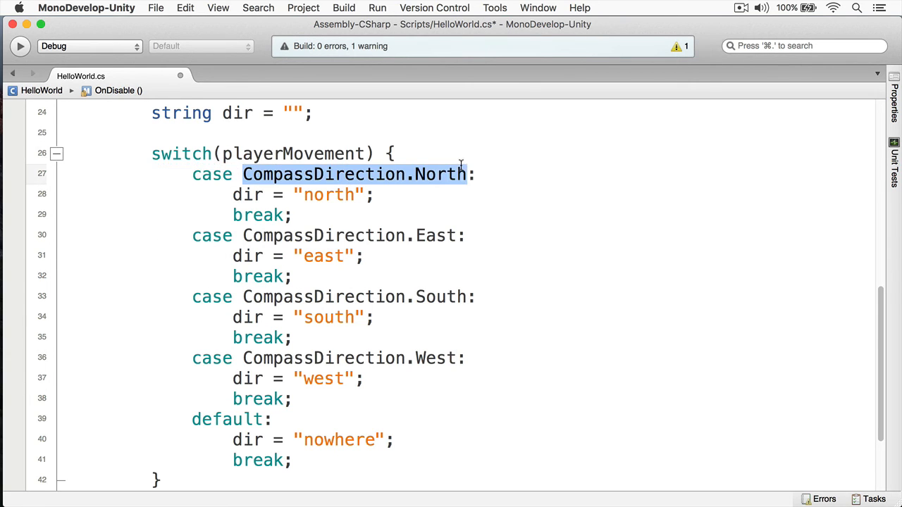
scroll(down, 3)
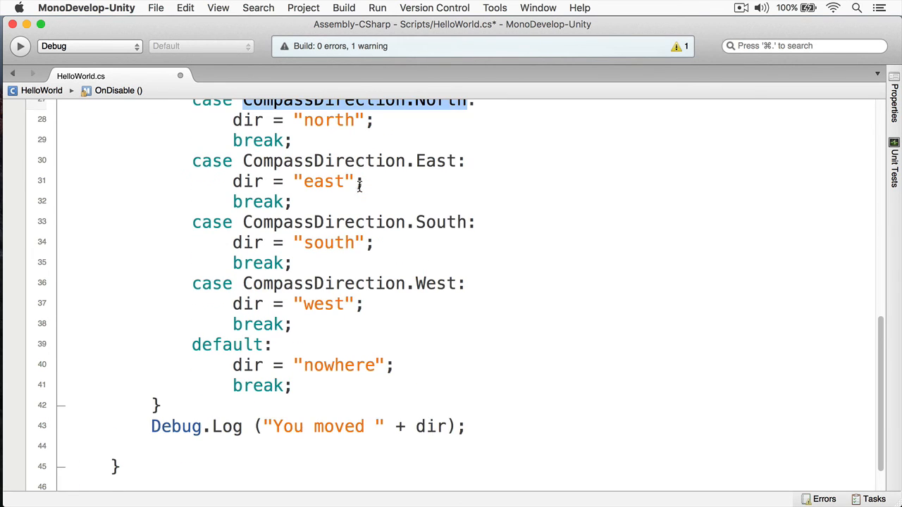
scroll(up, 3)
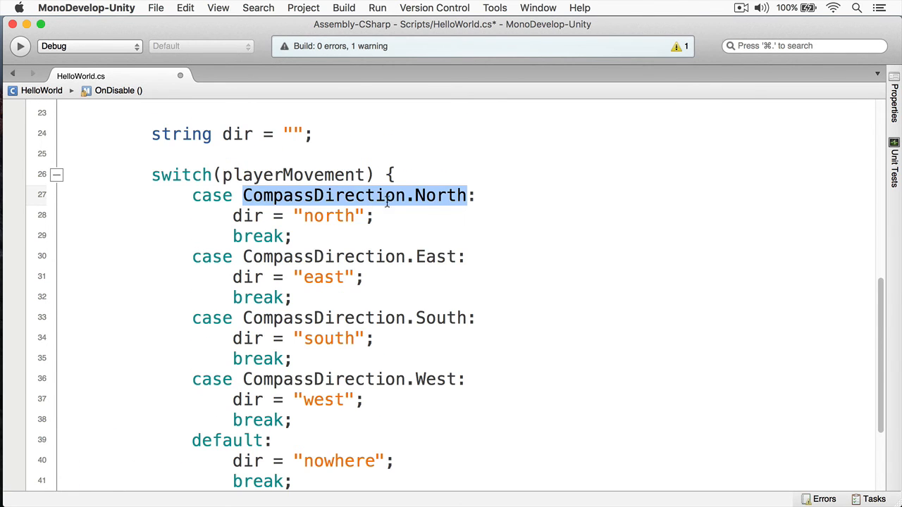
mouse_move(432, 276)
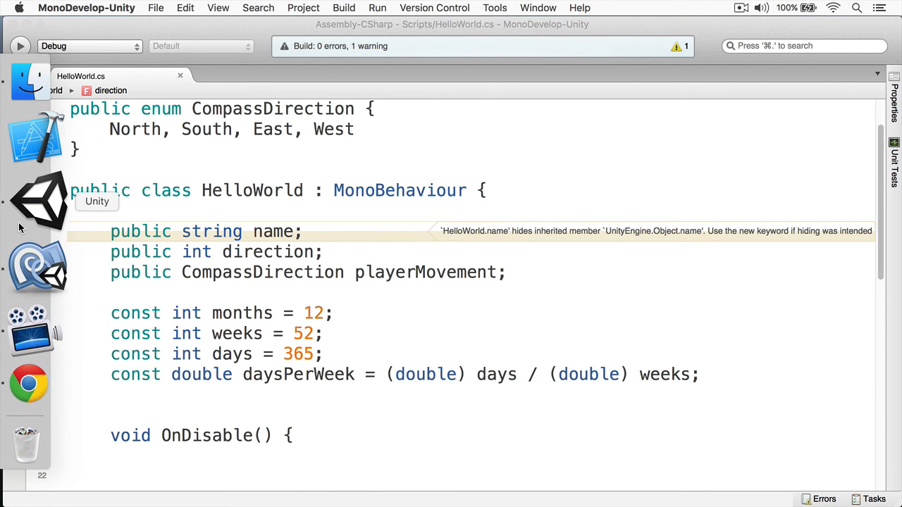
In the Hello World Inspector, set Direction to -1 and Player Movement to East.
click(40, 203)
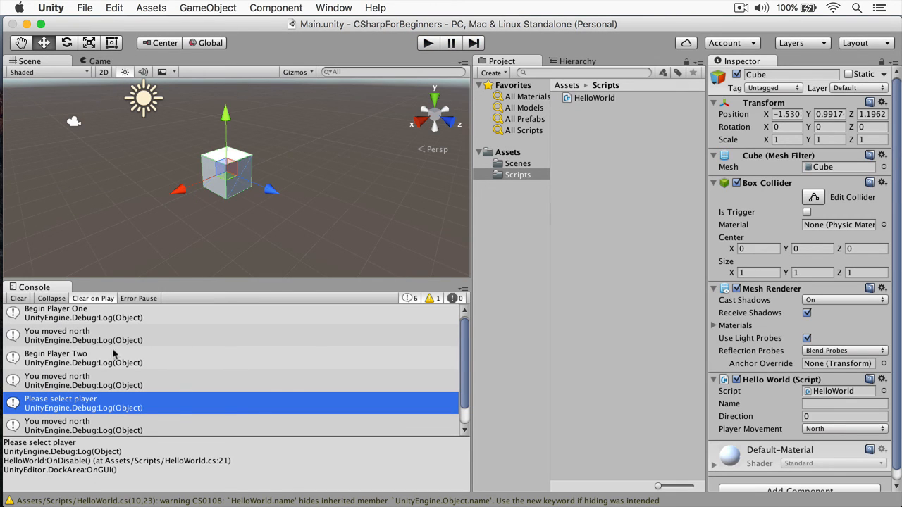
click(17, 298)
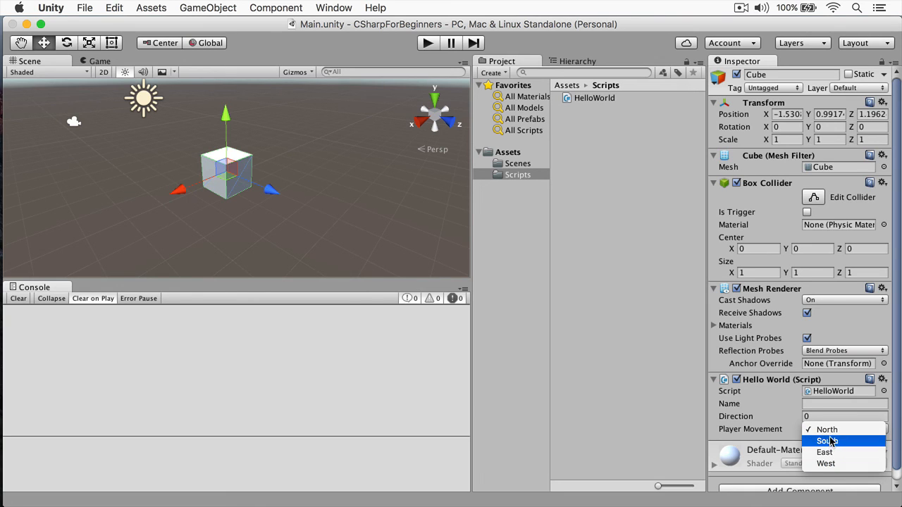
mouse_move(830, 454)
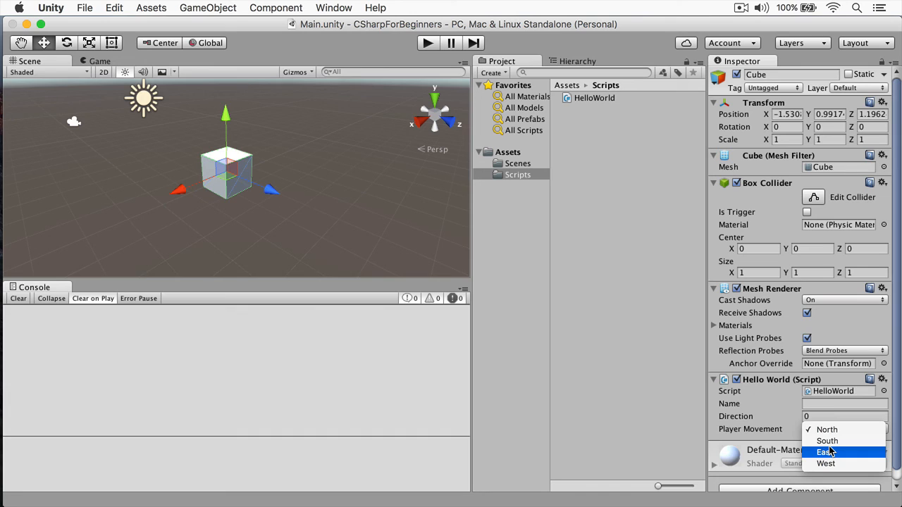
click(822, 437)
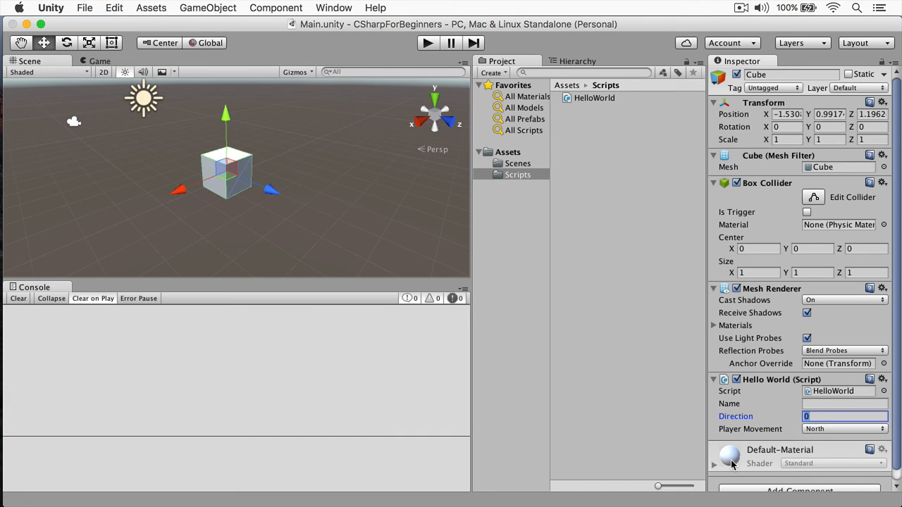
text(-1)
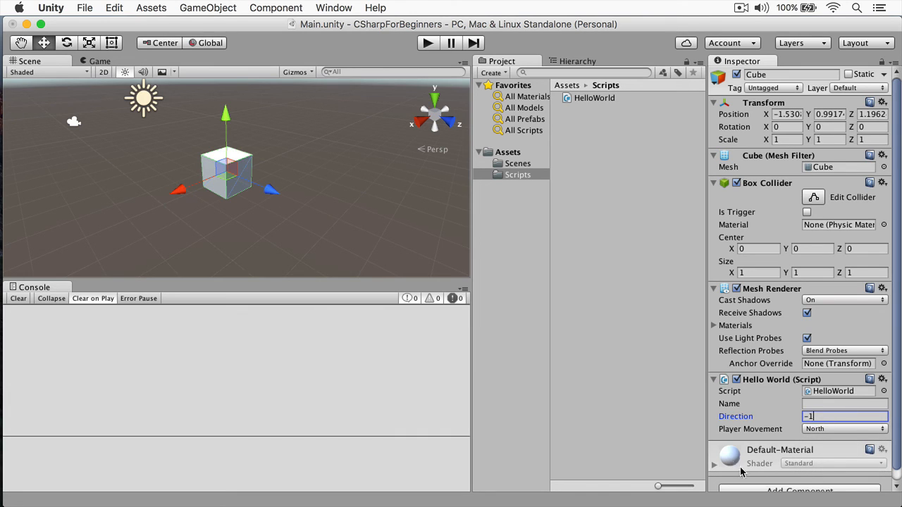
click(844, 434)
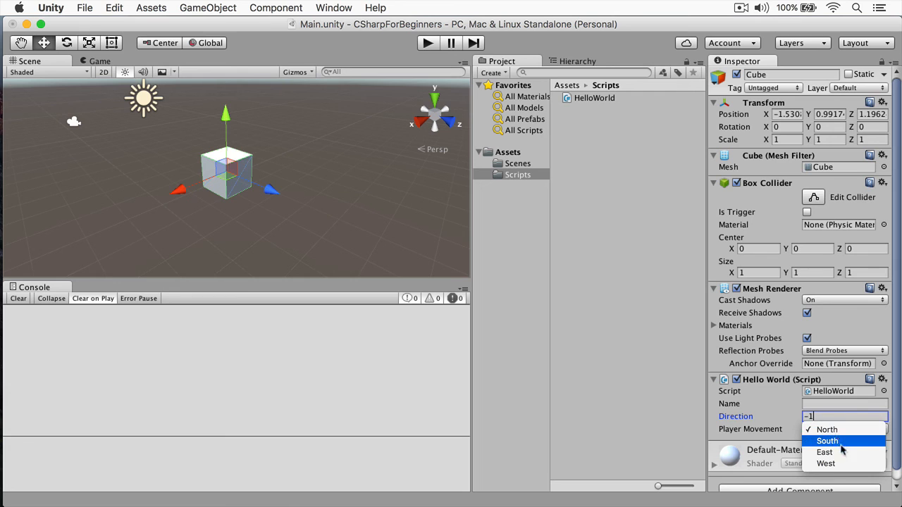
click(825, 453)
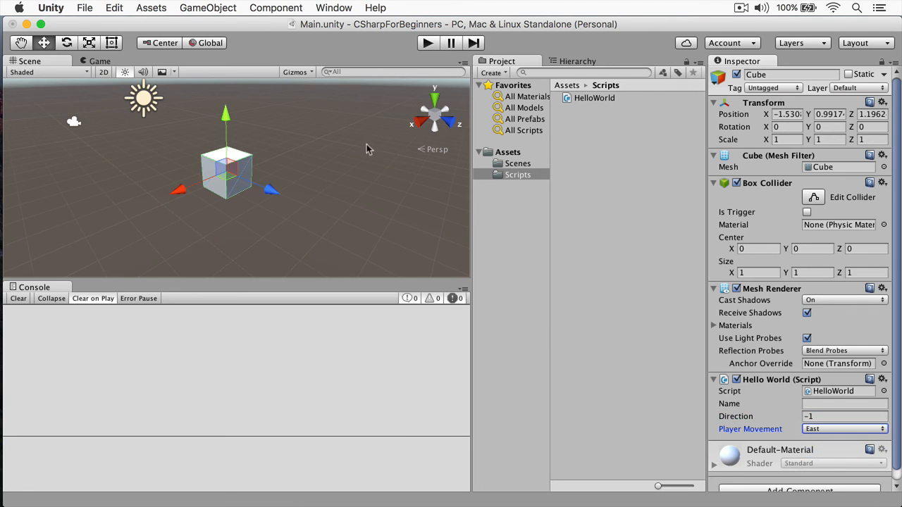
Play the scene to log 'You moved east', then stop playback and return to HelloWorld.cs.
click(420, 43)
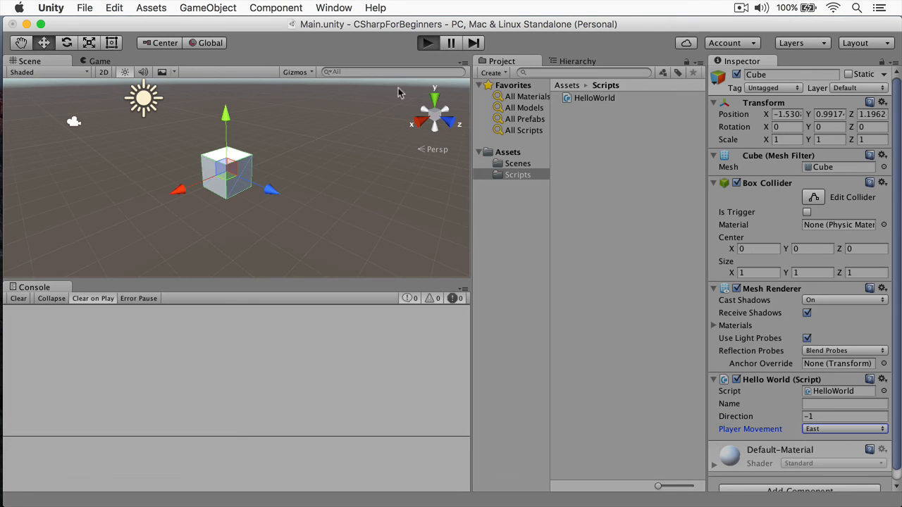
click(420, 44)
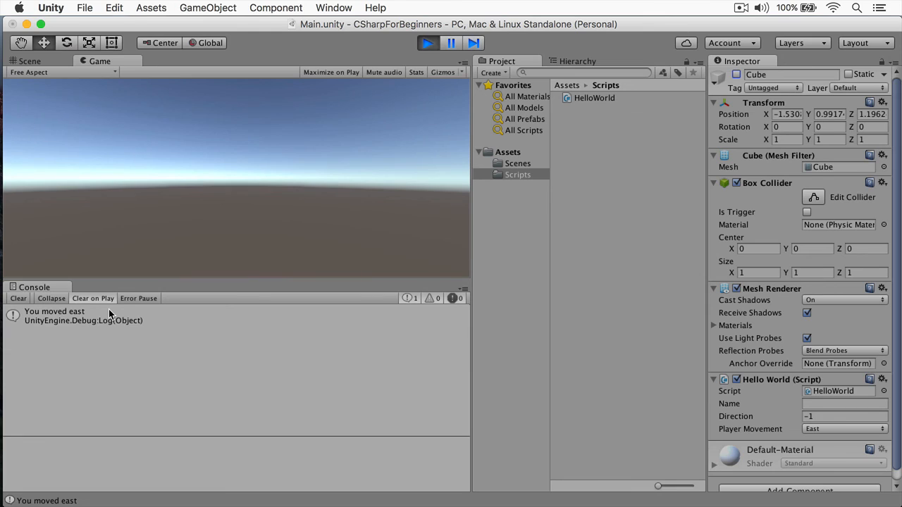
mouse_move(157, 308)
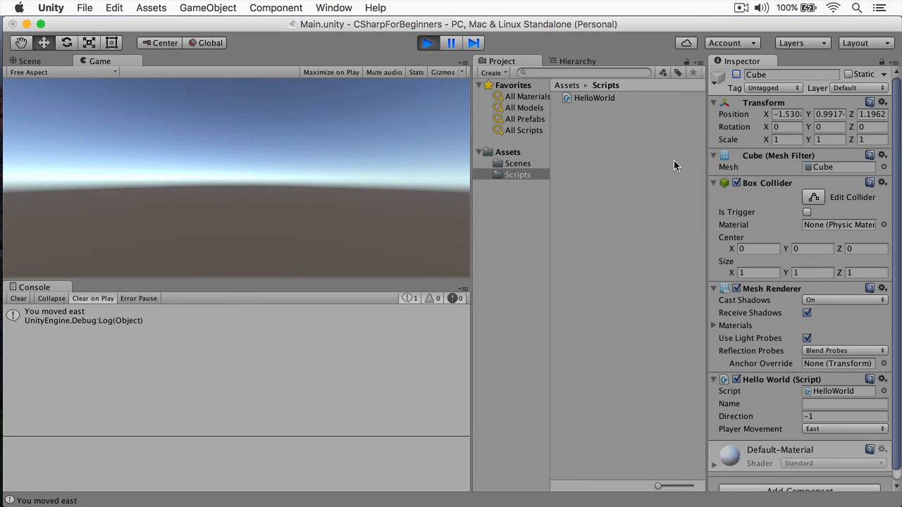
click(29, 61)
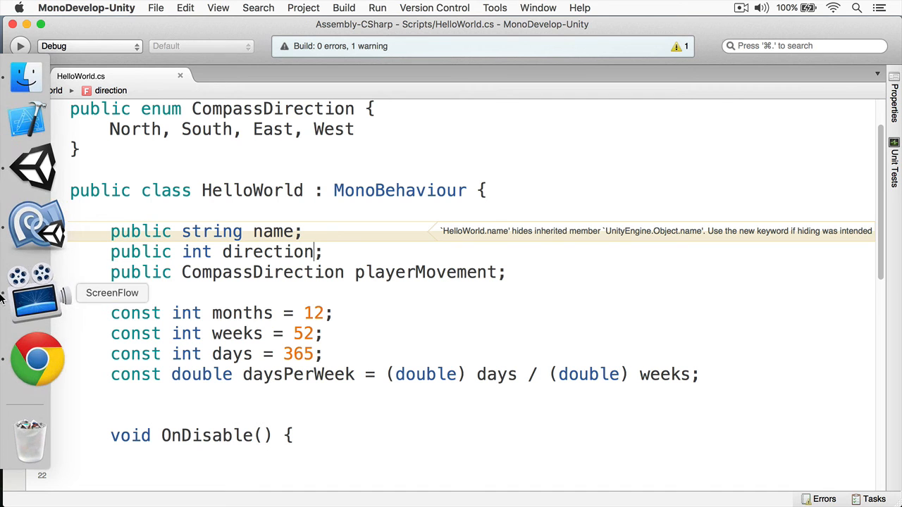
scroll(down, 3)
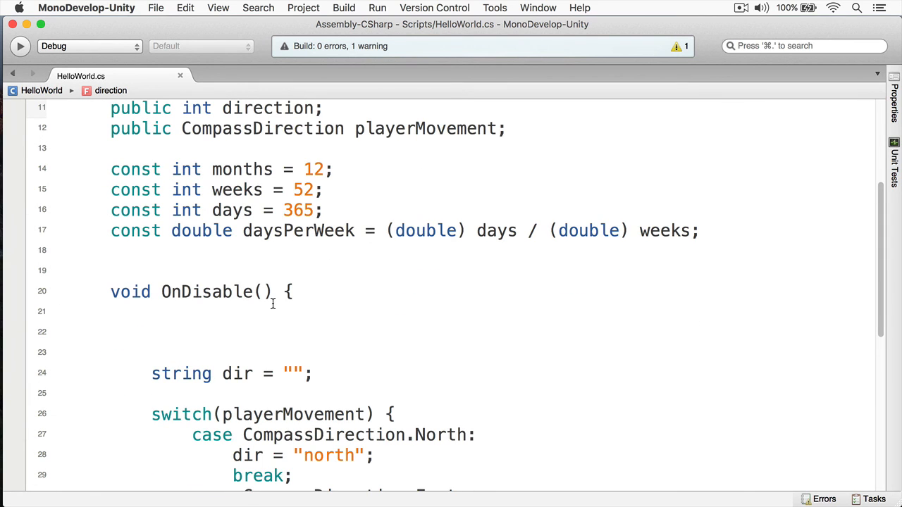